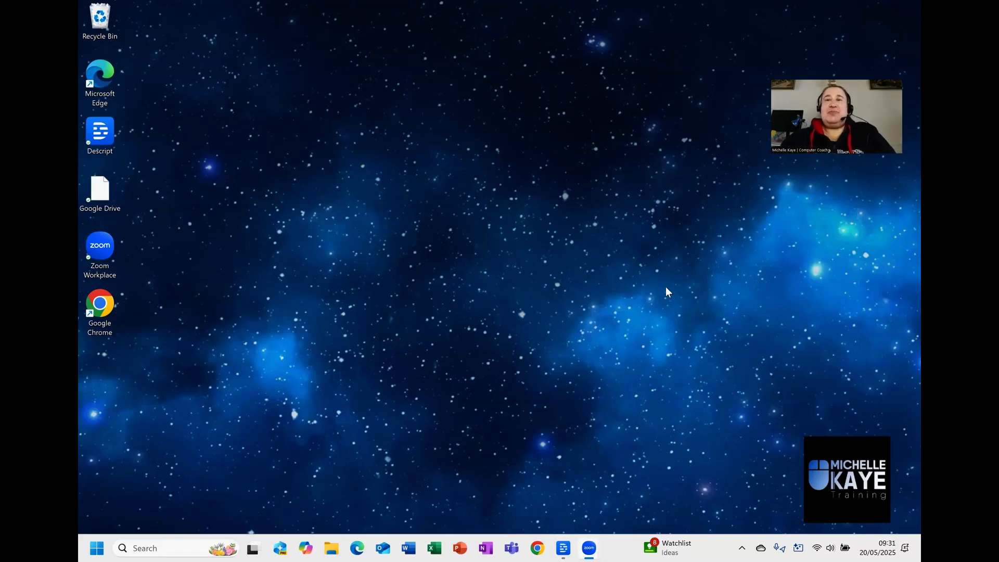
pyautogui.moveTo(286, 457)
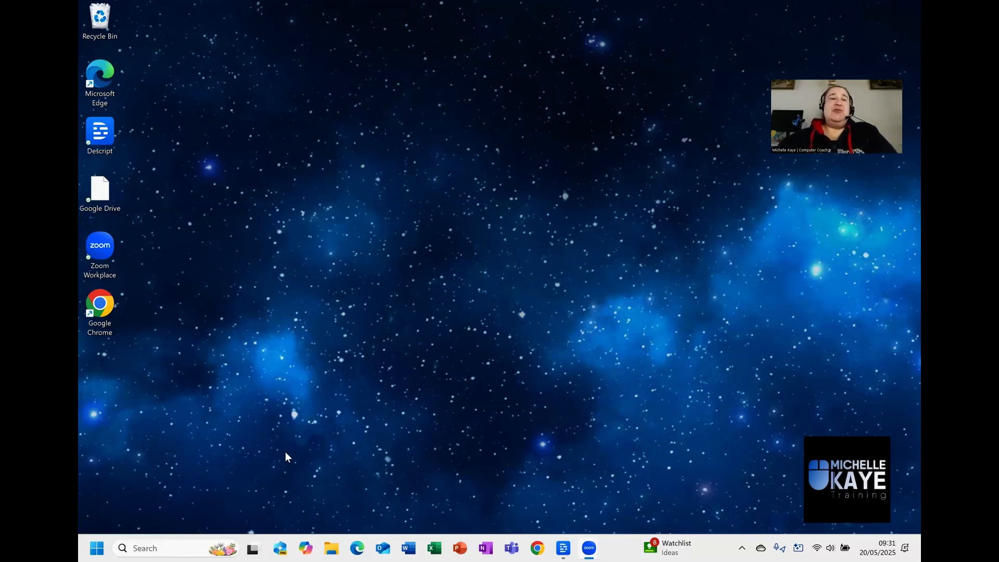
# Search for 'Snipping Tool' from the taskbar search box
pyautogui.click(144, 548)
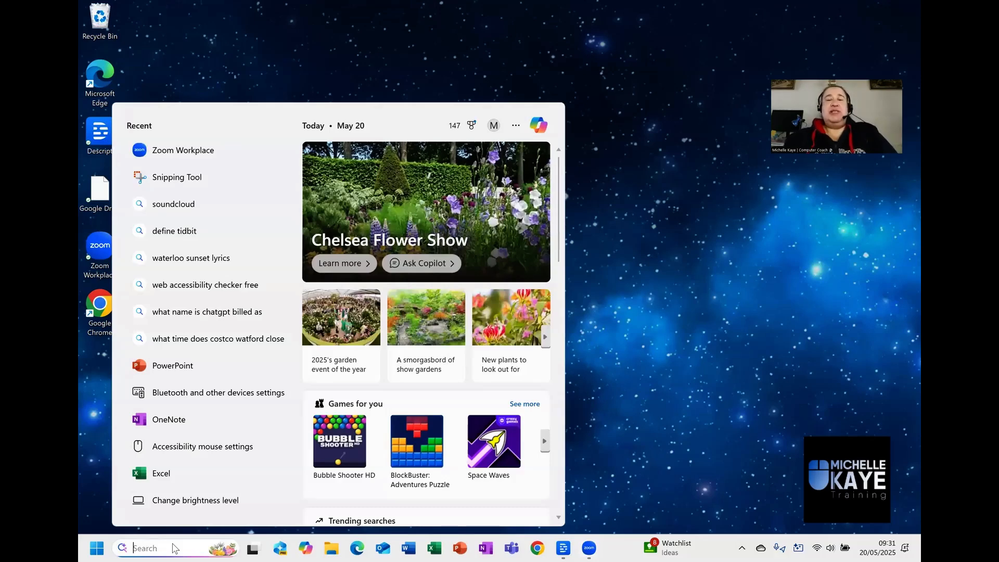
pyautogui.write('snipping Tool')
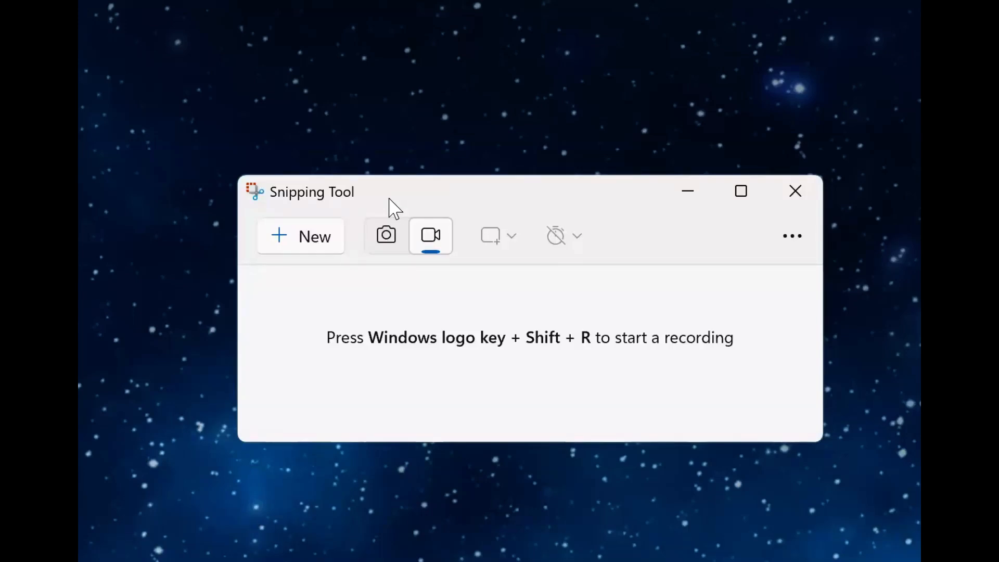
pyautogui.click(386, 235)
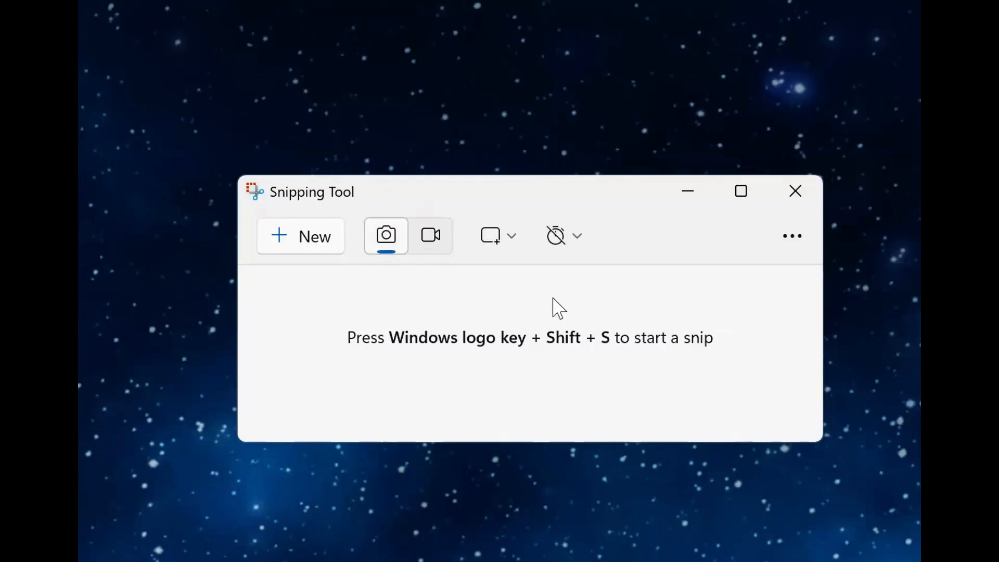
pyautogui.moveTo(432, 251)
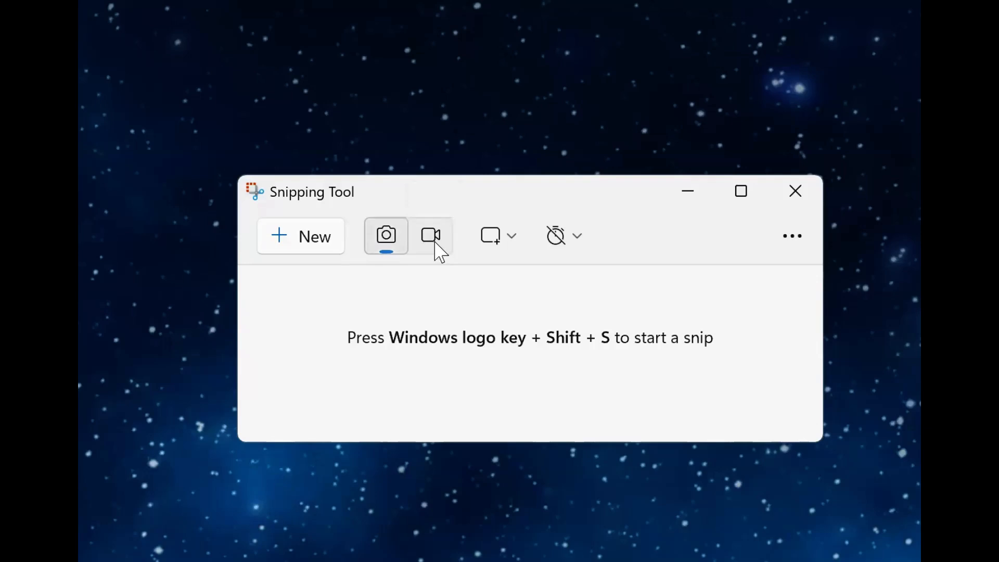
pyautogui.click(431, 235)
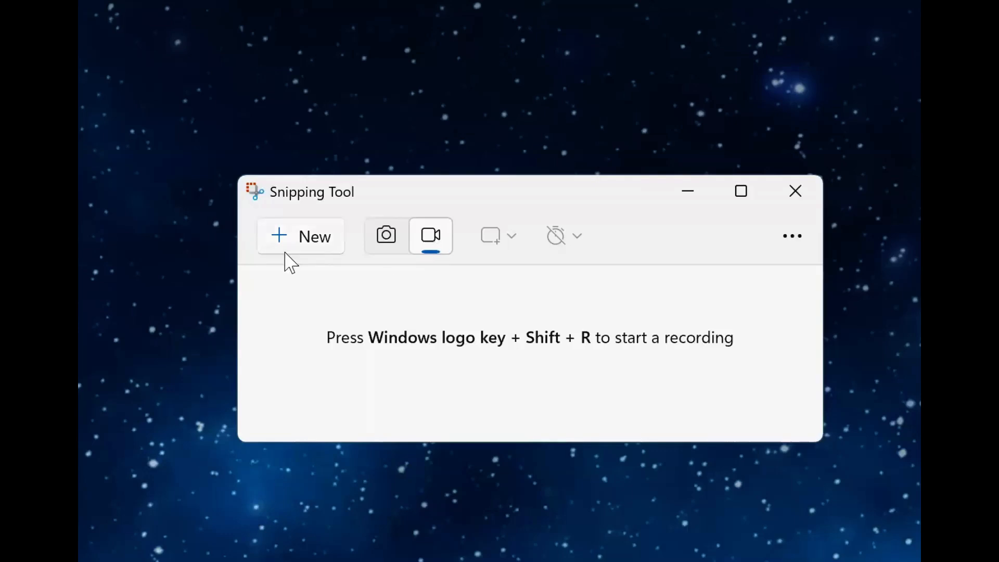
pyautogui.moveTo(431, 236)
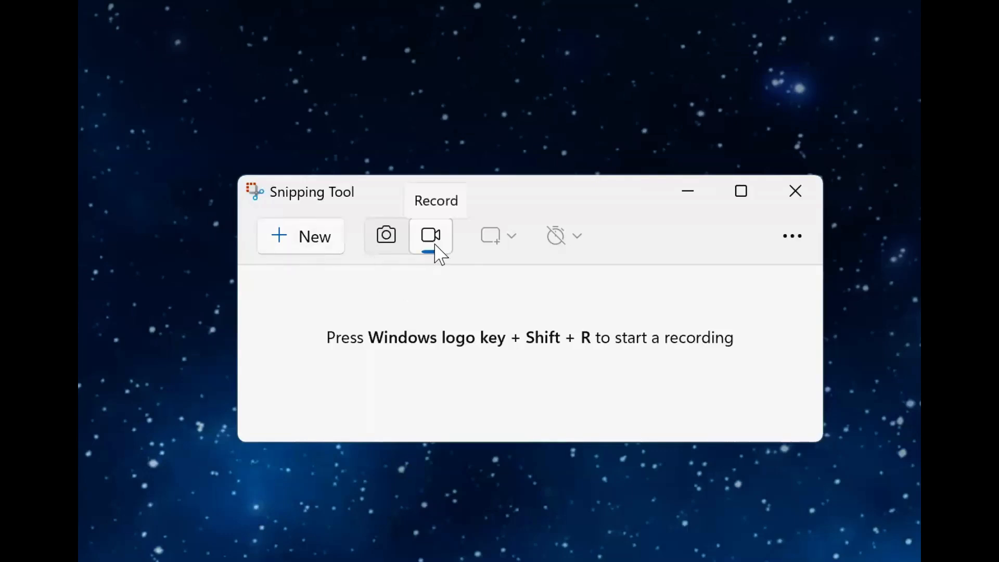
pyautogui.moveTo(396, 301)
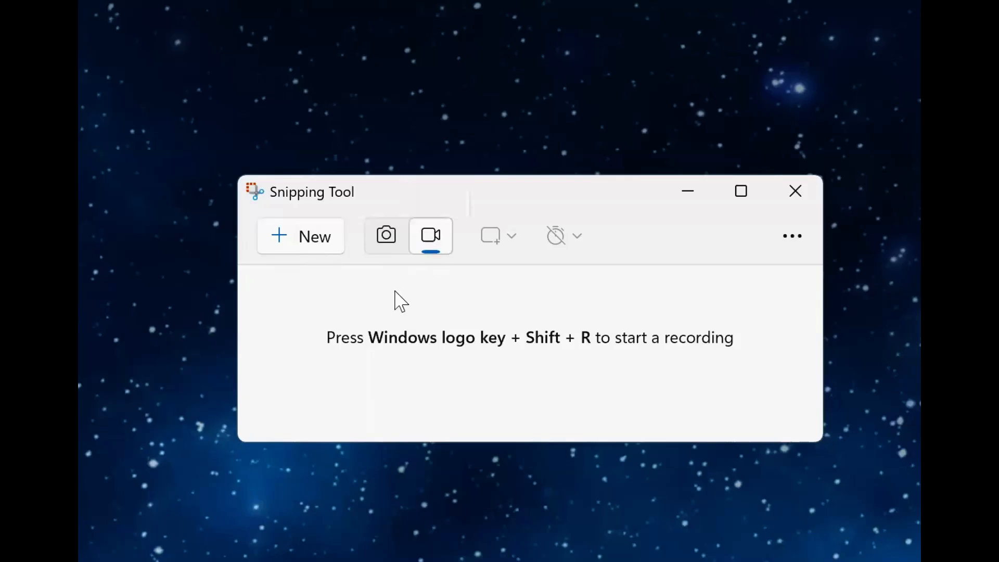
pyautogui.moveTo(315, 236)
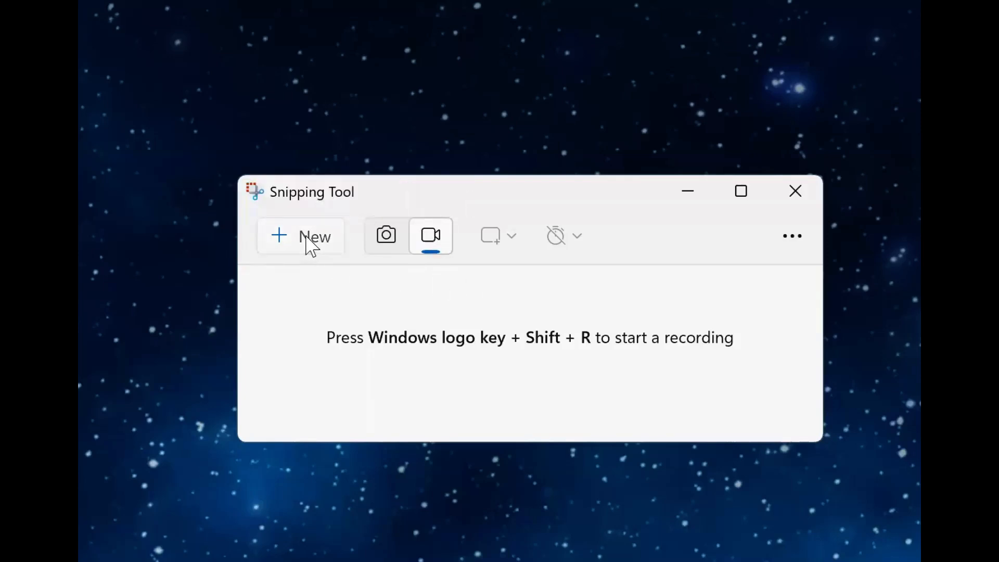
# Start a new screen recording capture with New
pyautogui.click(301, 236)
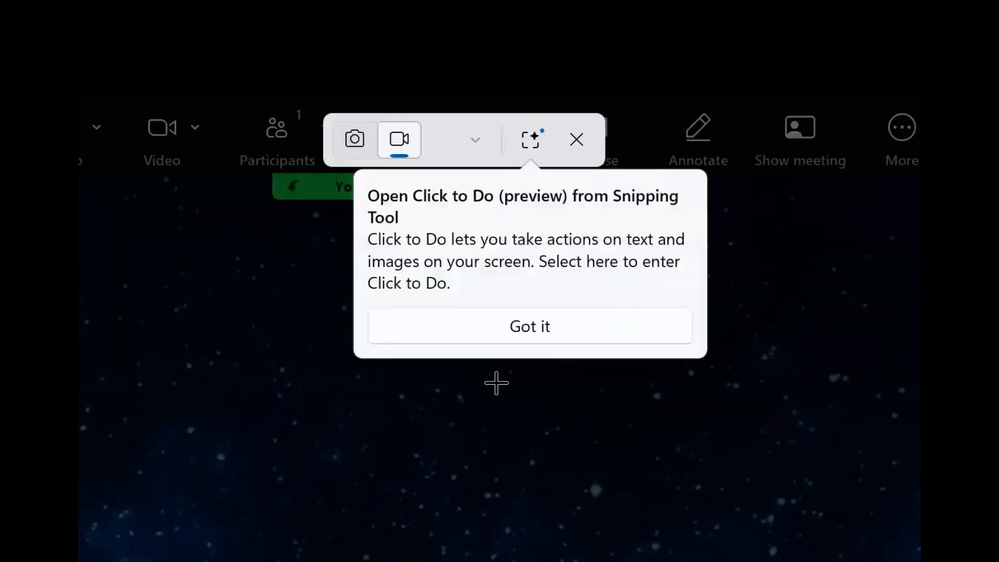
pyautogui.moveTo(190, 327)
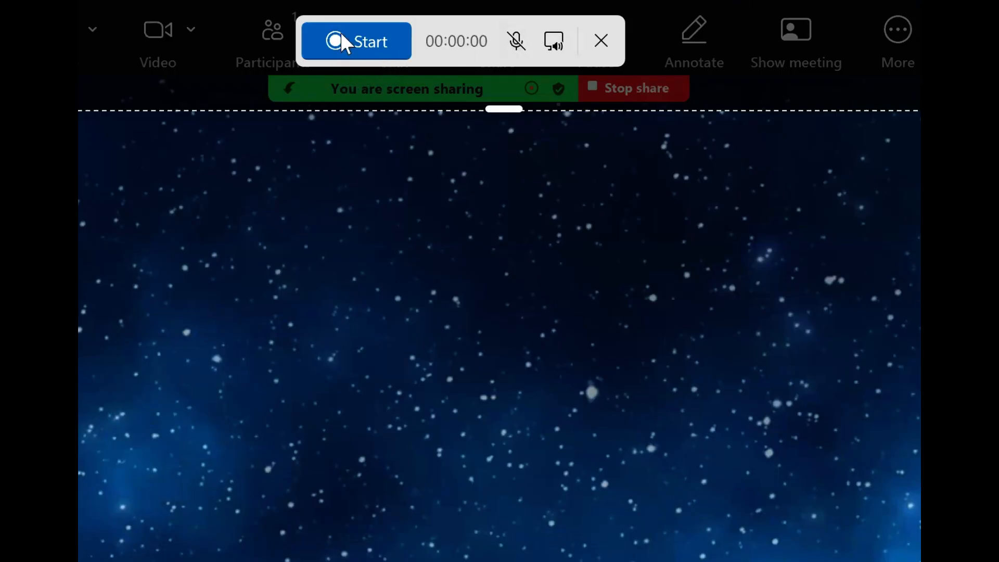
pyautogui.moveTo(360, 51)
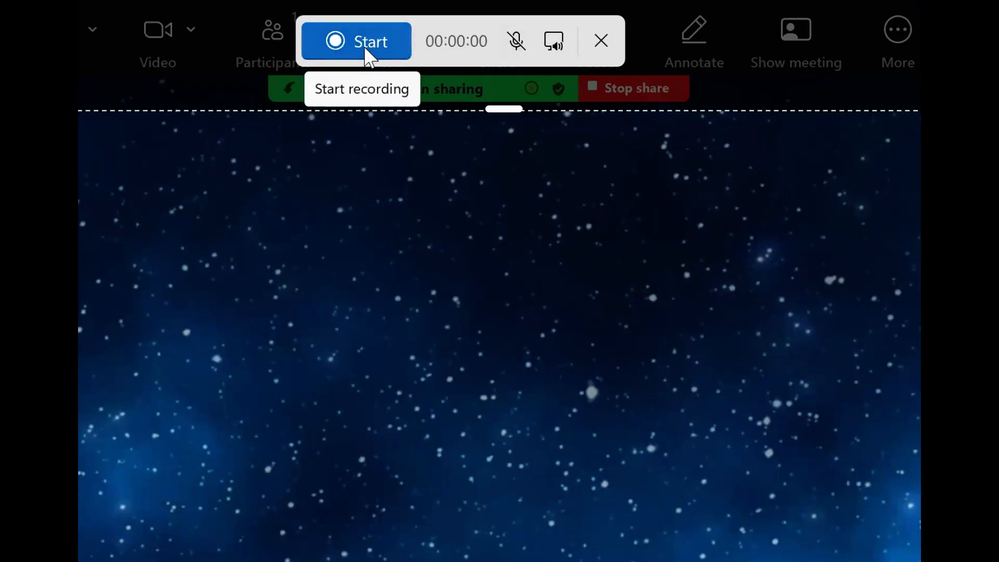
pyautogui.moveTo(552, 42)
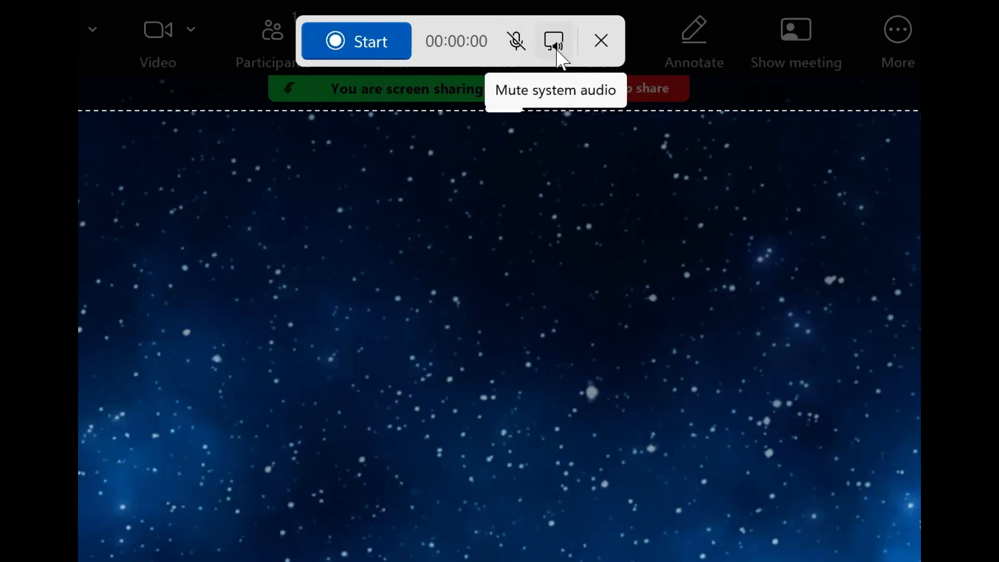
pyautogui.moveTo(514, 60)
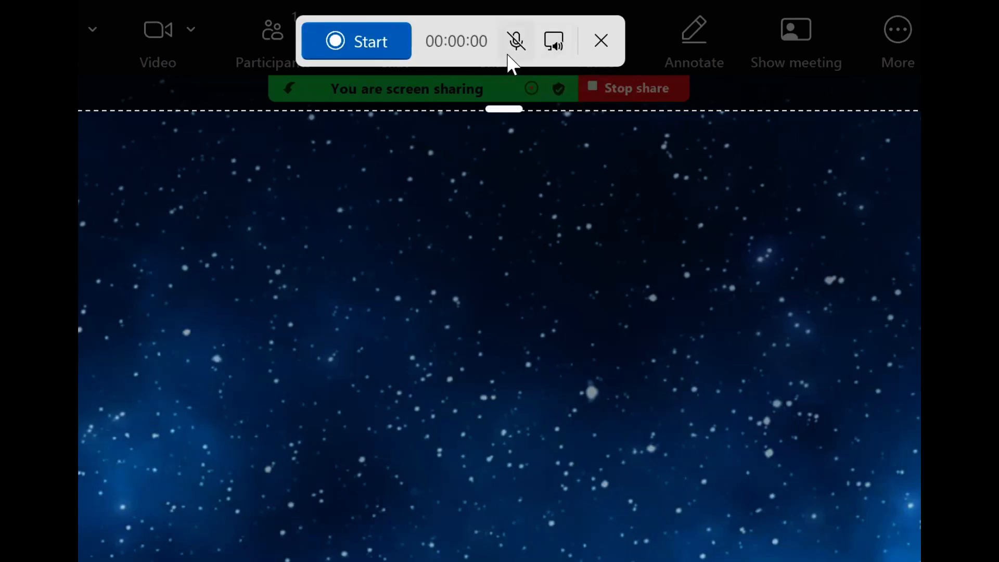
pyautogui.moveTo(566, 77)
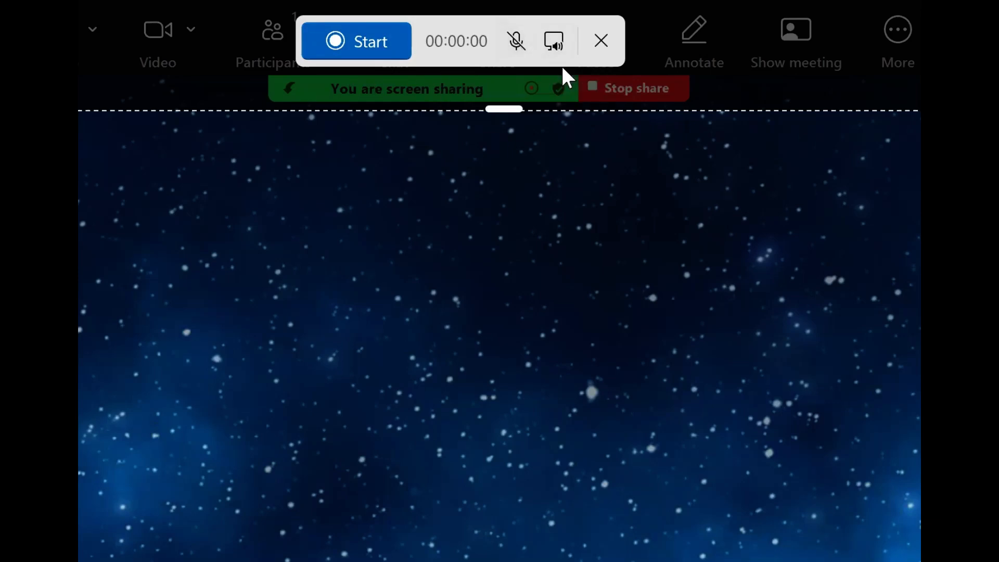
pyautogui.moveTo(553, 42)
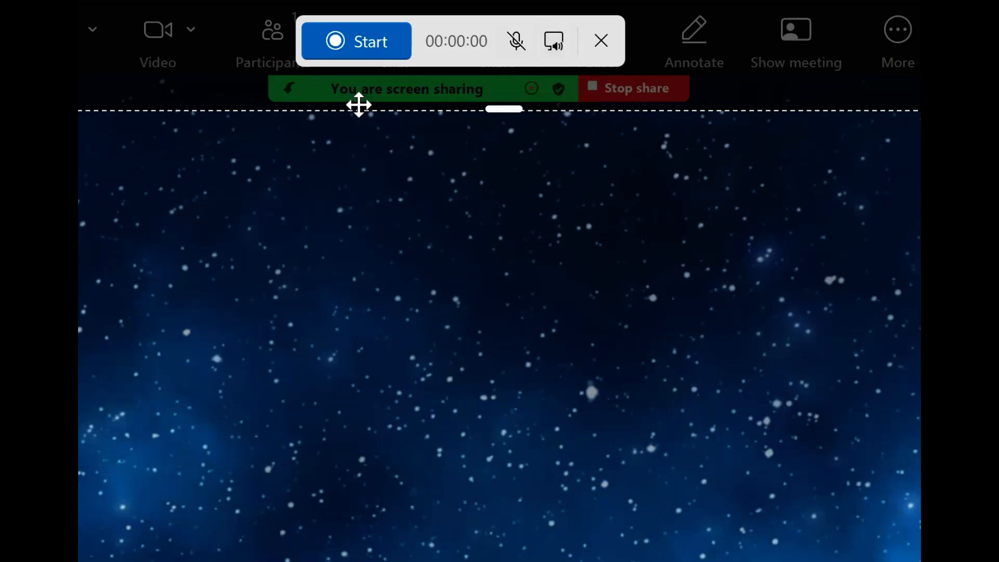
pyautogui.moveTo(355, 40)
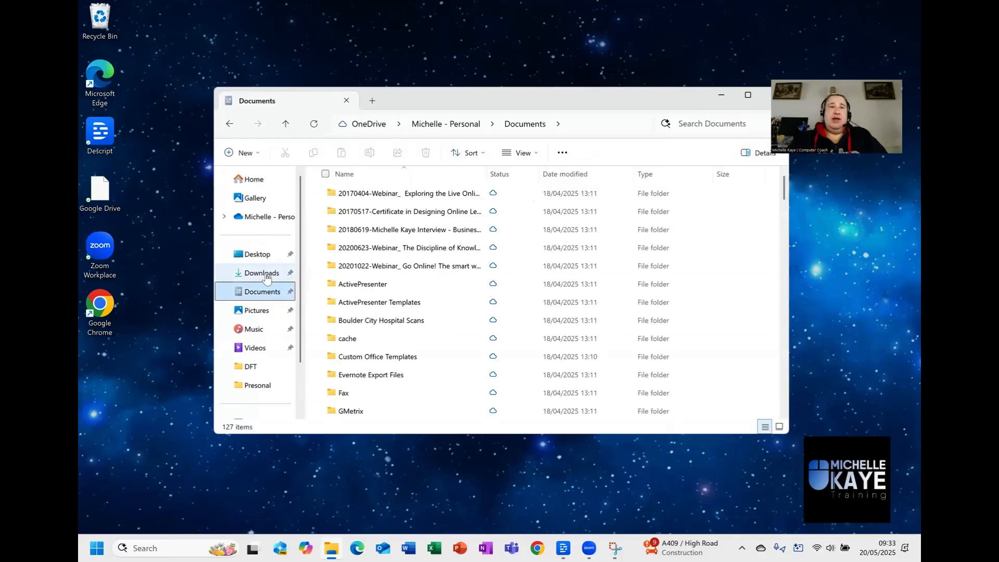
# Browse to Downloads while recording, then stop the screen recording
pyautogui.click(261, 273)
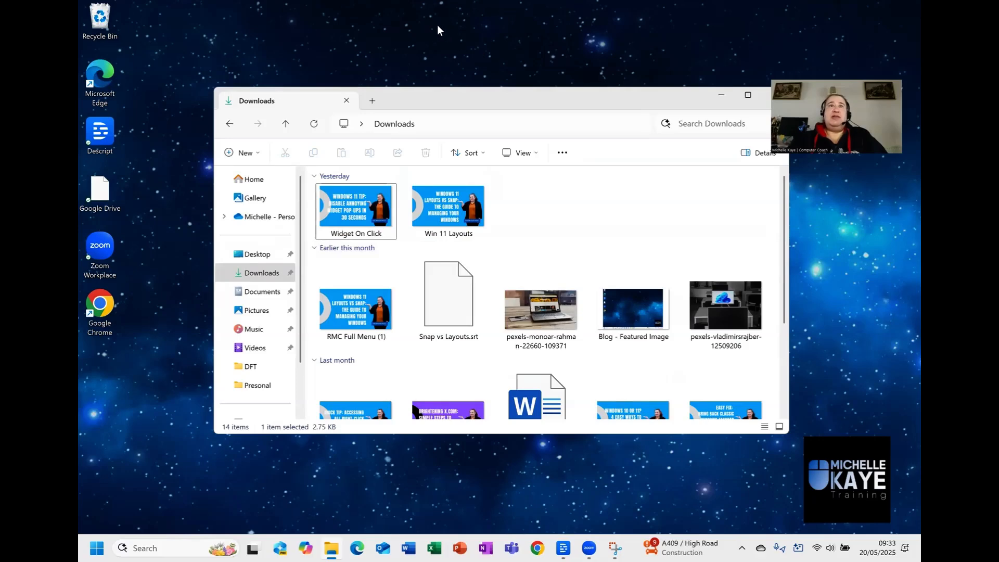
pyautogui.moveTo(462, 26)
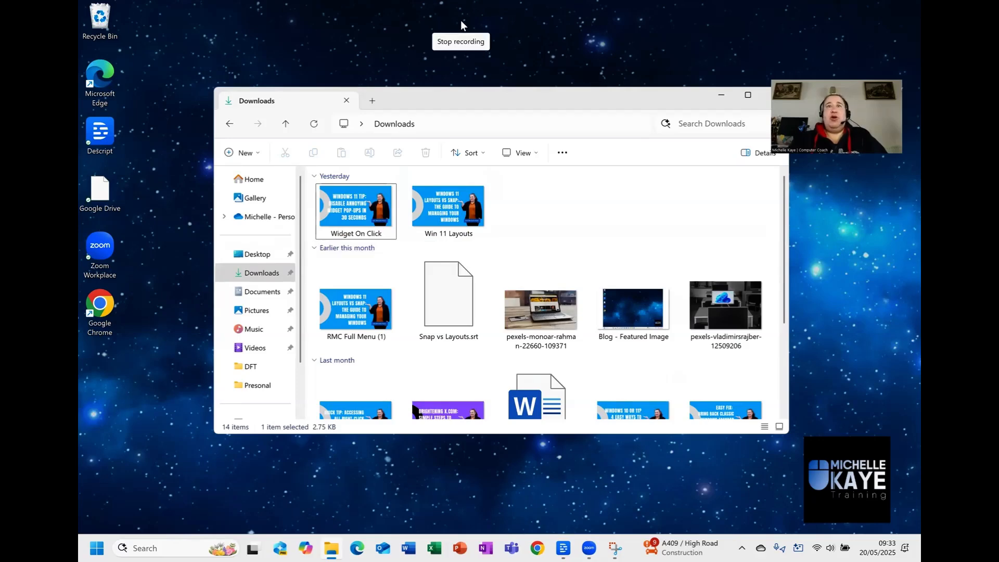
pyautogui.click(460, 42)
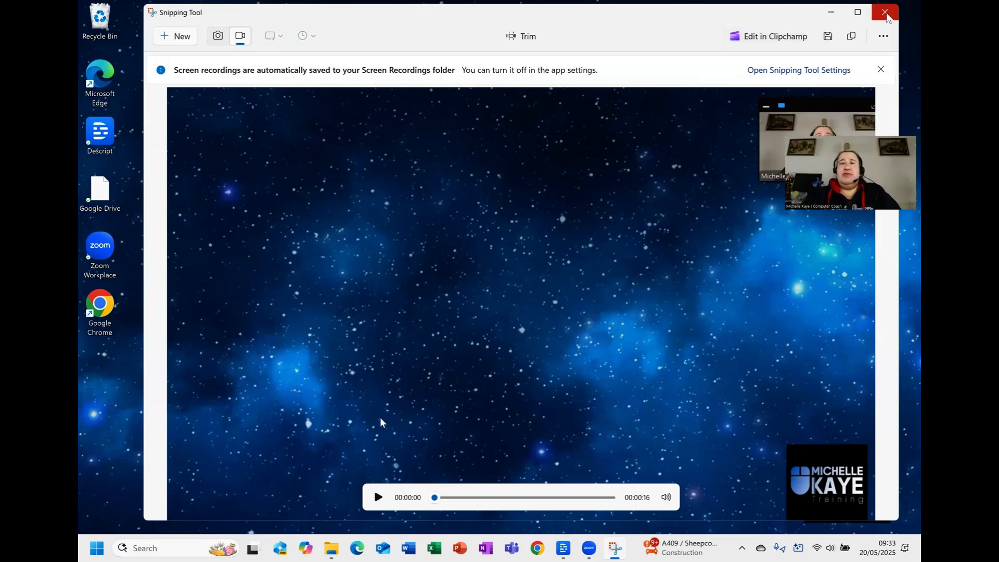
# Close playback and locate the new recording in Videos > Screen Recordings
pyautogui.click(885, 12)
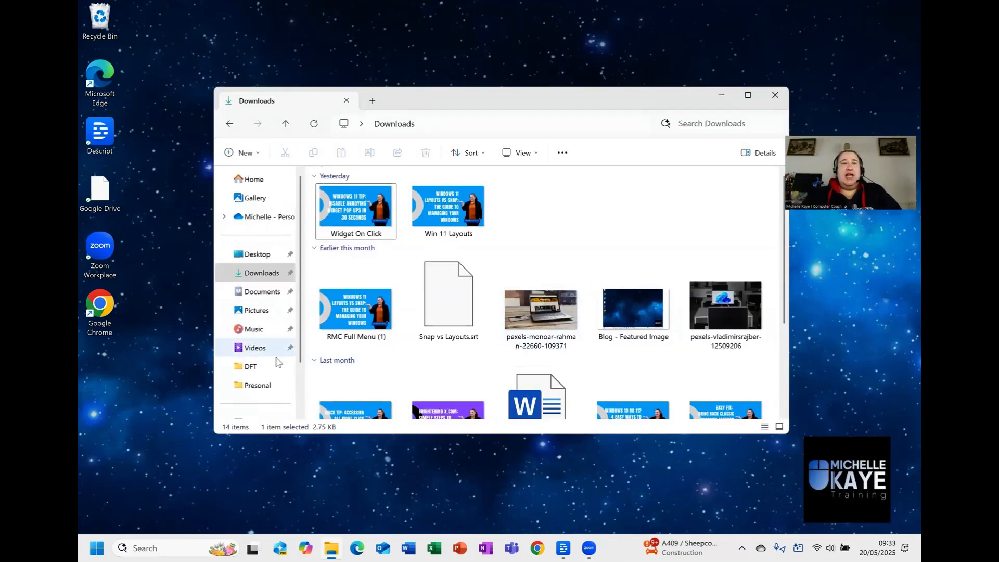
pyautogui.click(254, 347)
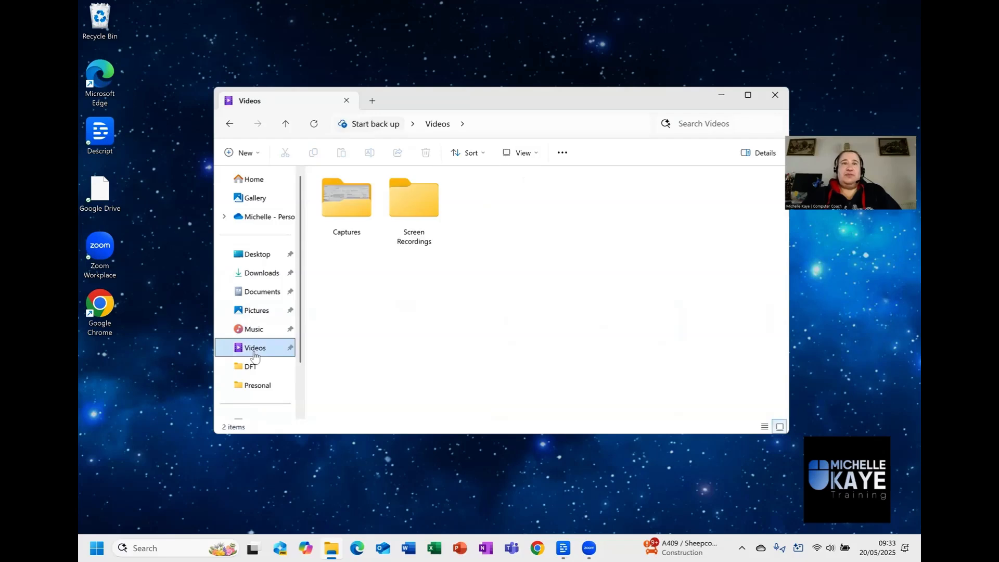
pyautogui.doubleClick(413, 197)
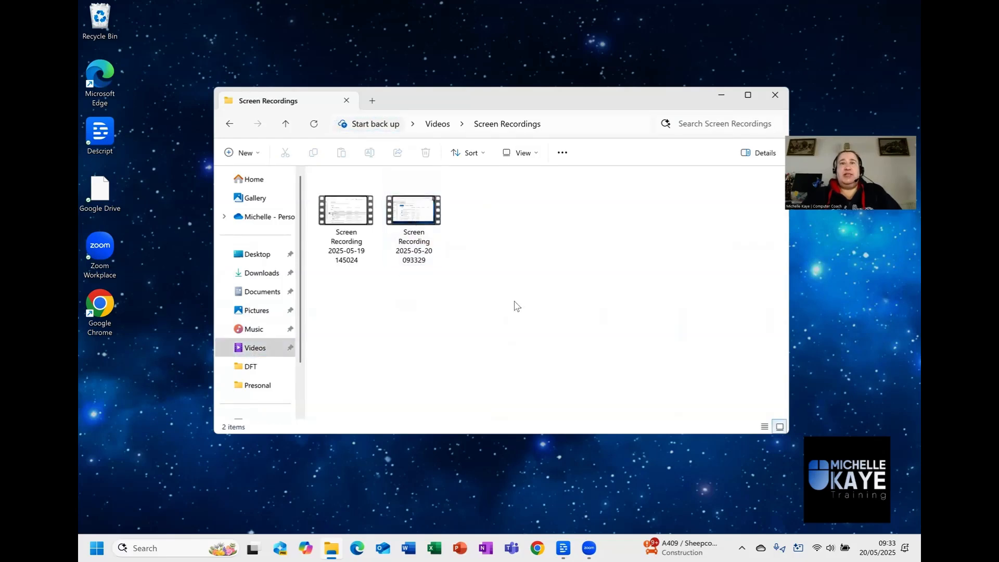
pyautogui.moveTo(419, 274)
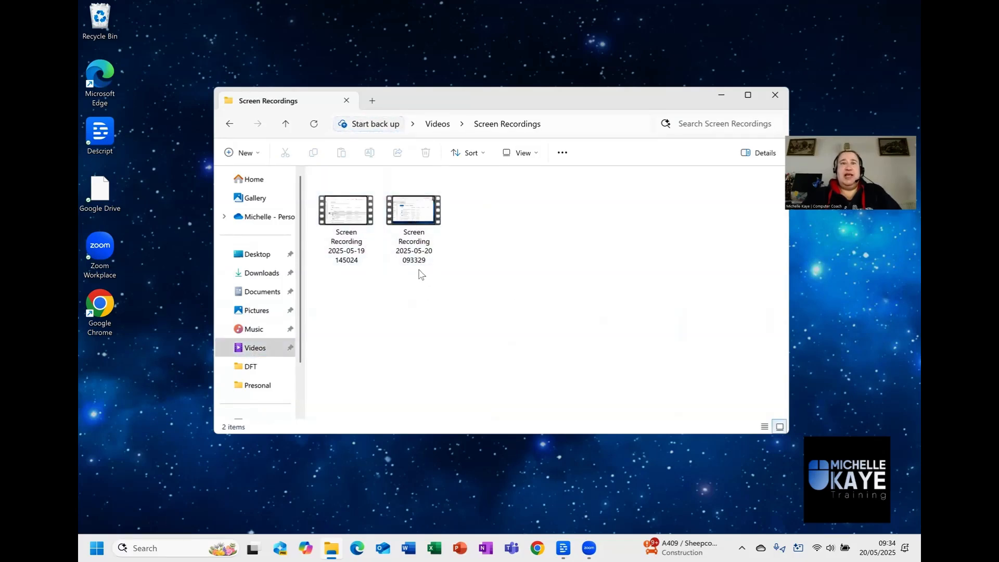
pyautogui.click(414, 210)
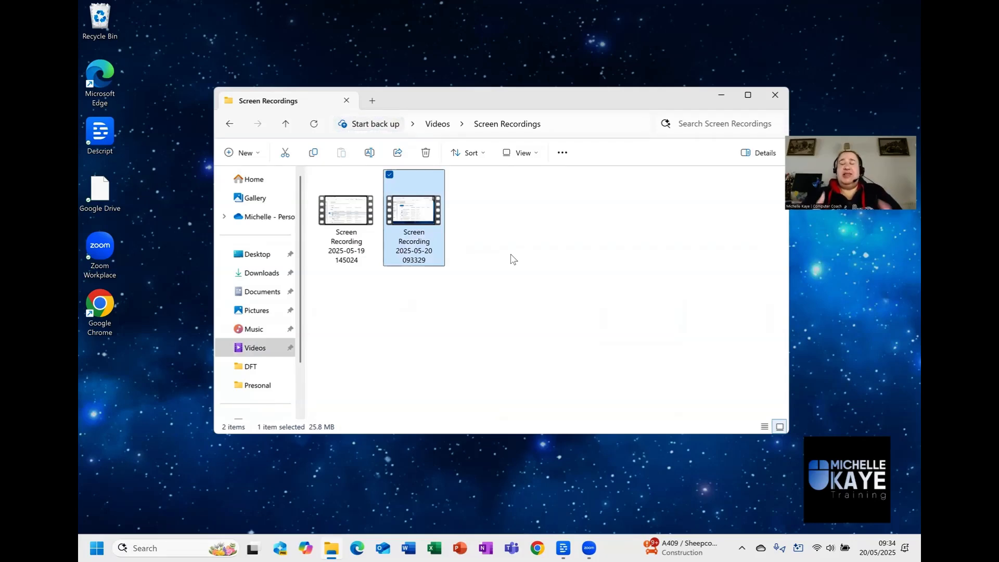
pyautogui.moveTo(468, 153)
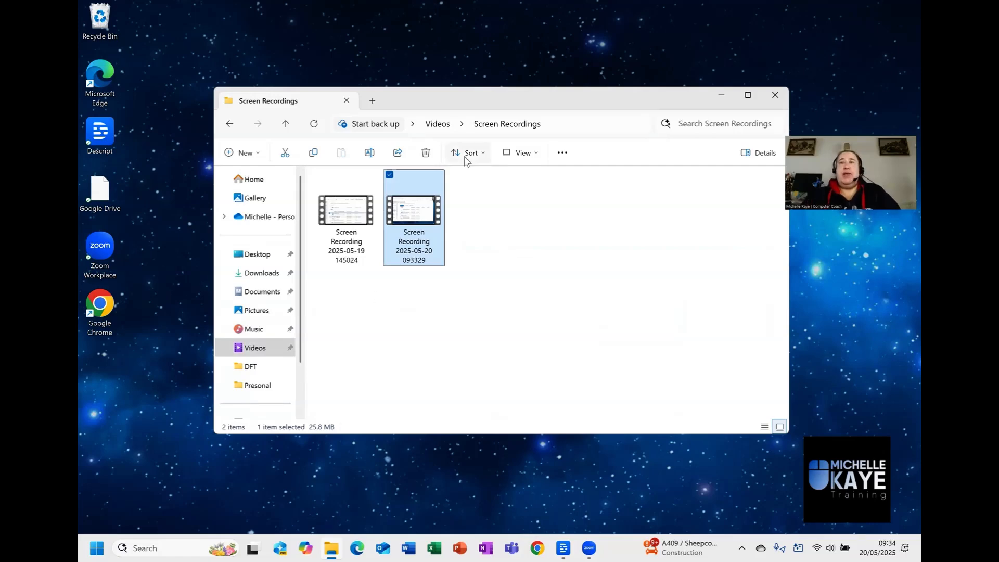
# Bring up the Start menu's recent apps and searches
pyautogui.click(775, 95)
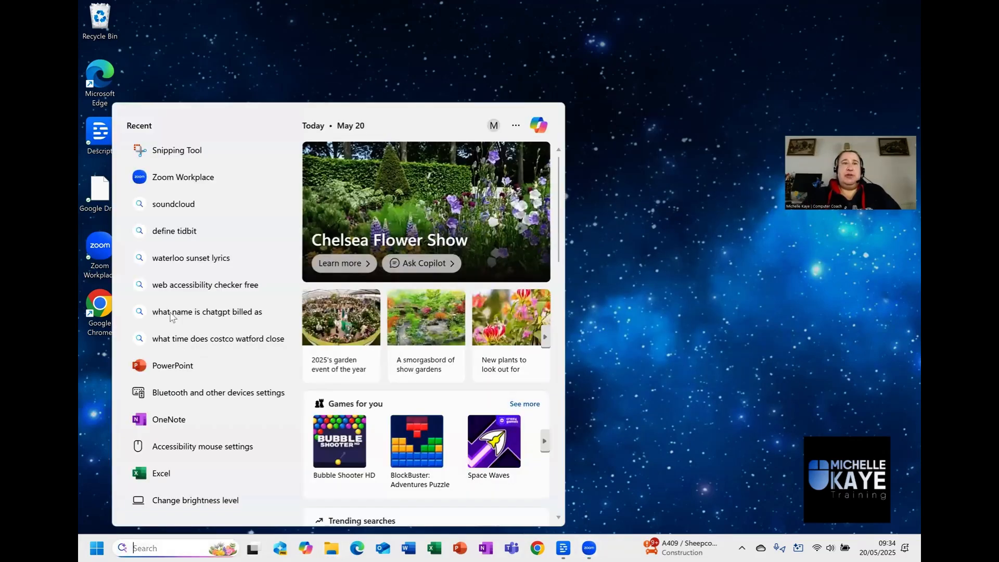
# Launch Snipping Tool from Recent and switch it to screenshot (Snip) mode
pyautogui.click(176, 150)
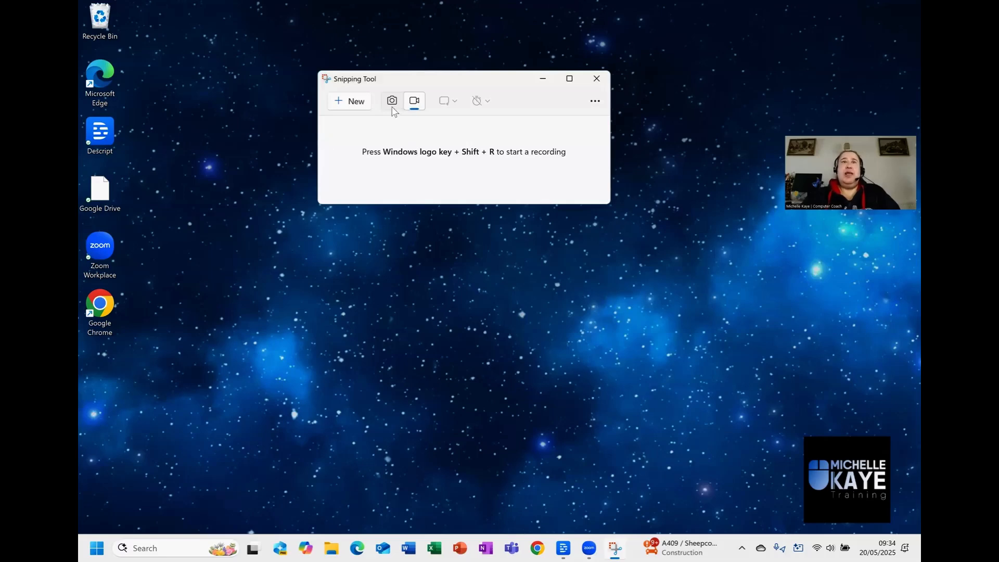
pyautogui.click(391, 100)
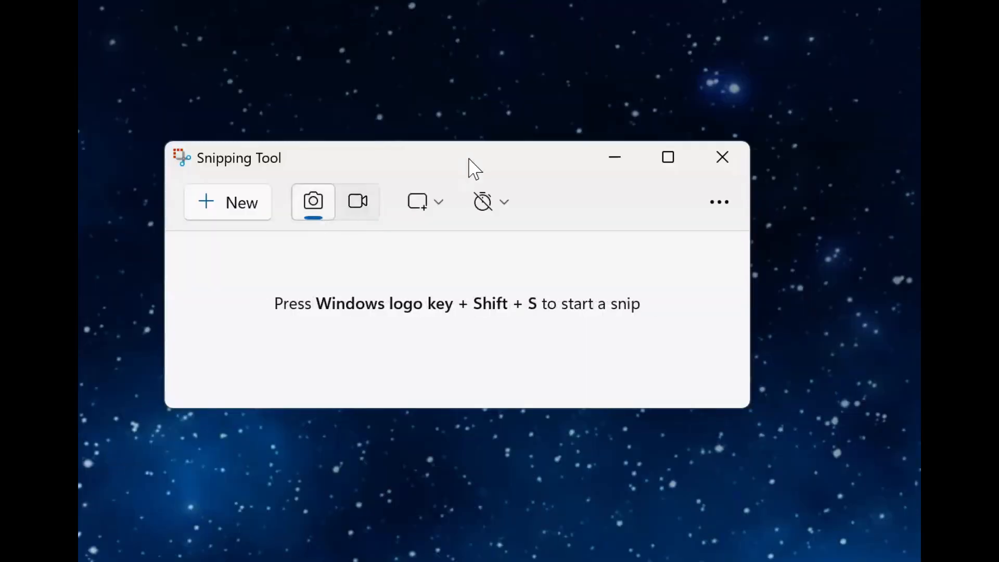
pyautogui.moveTo(264, 293)
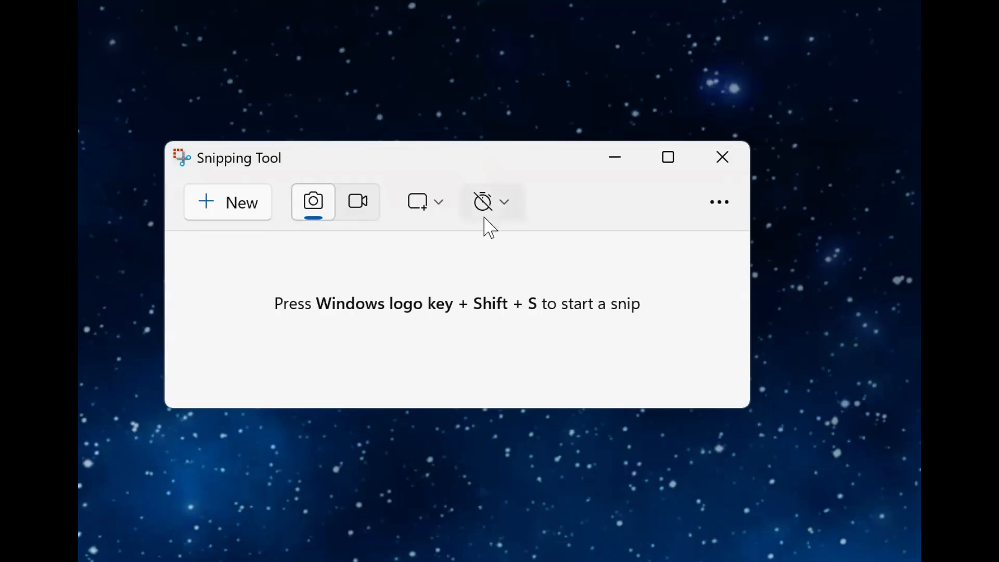
pyautogui.moveTo(355, 247)
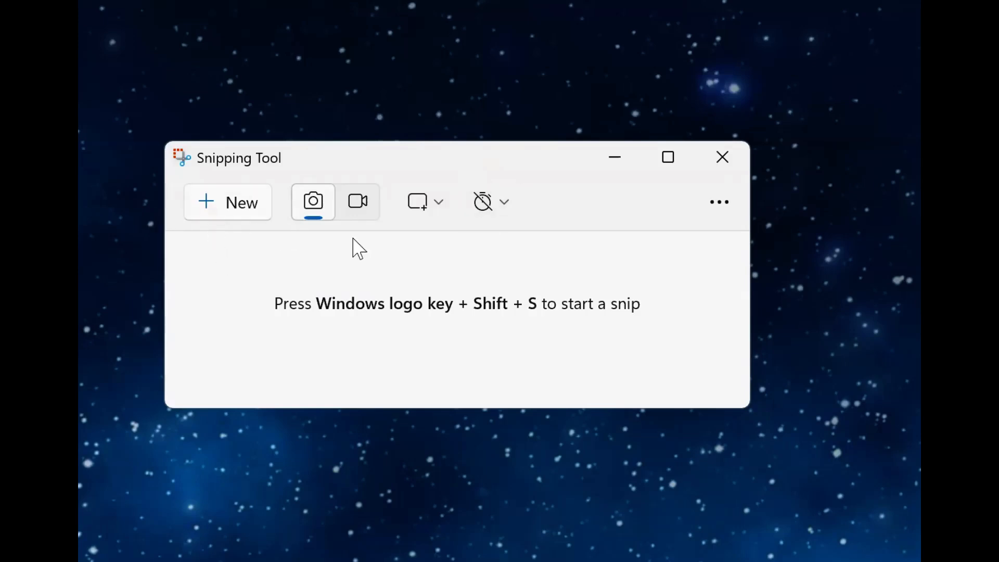
pyautogui.moveTo(459, 318)
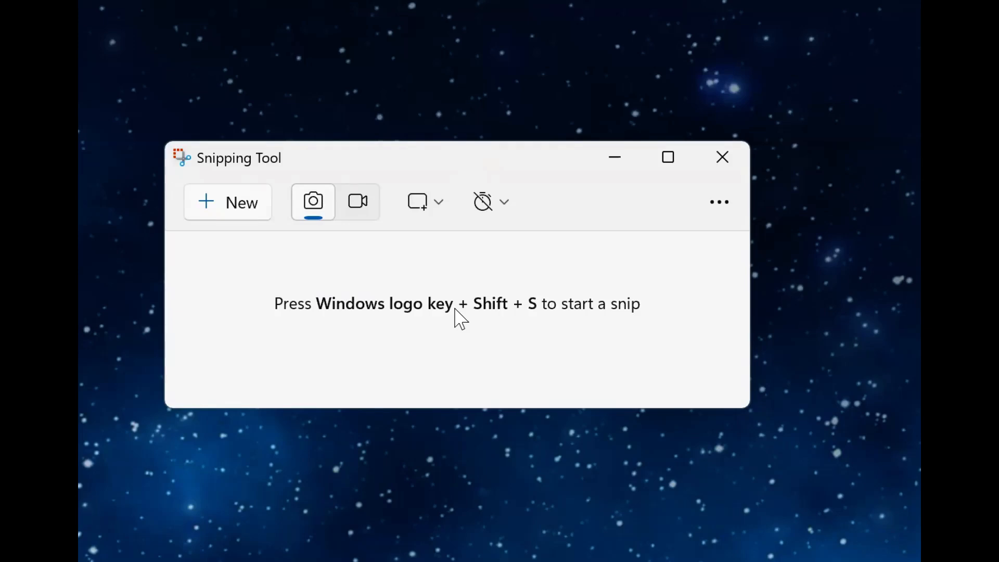
pyautogui.moveTo(240, 210)
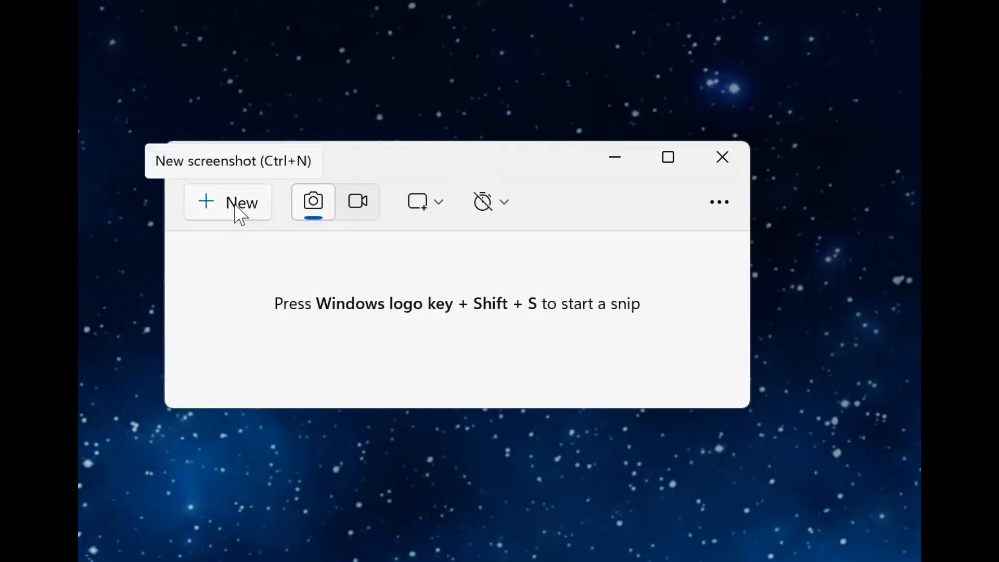
pyautogui.moveTo(251, 306)
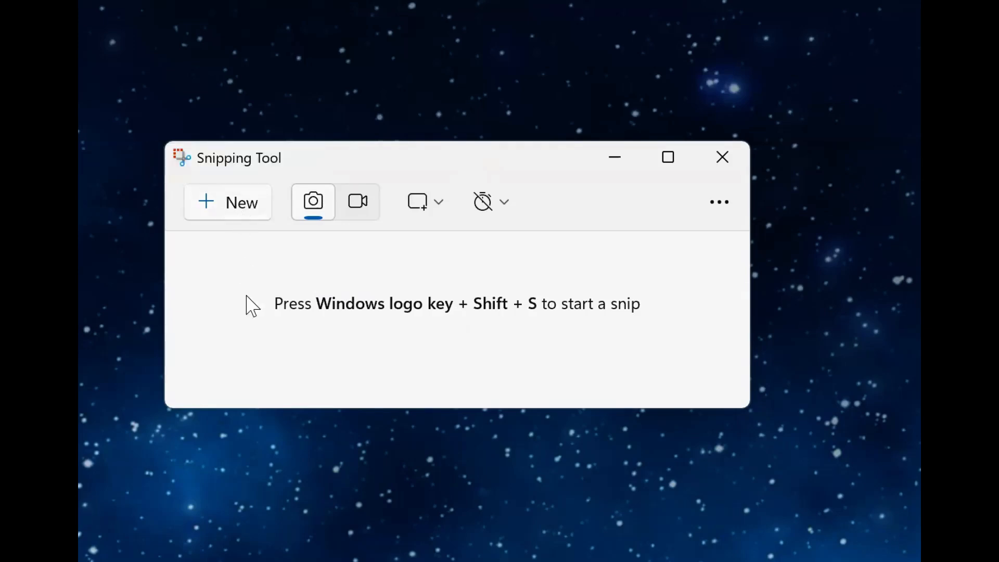
pyautogui.moveTo(426, 312)
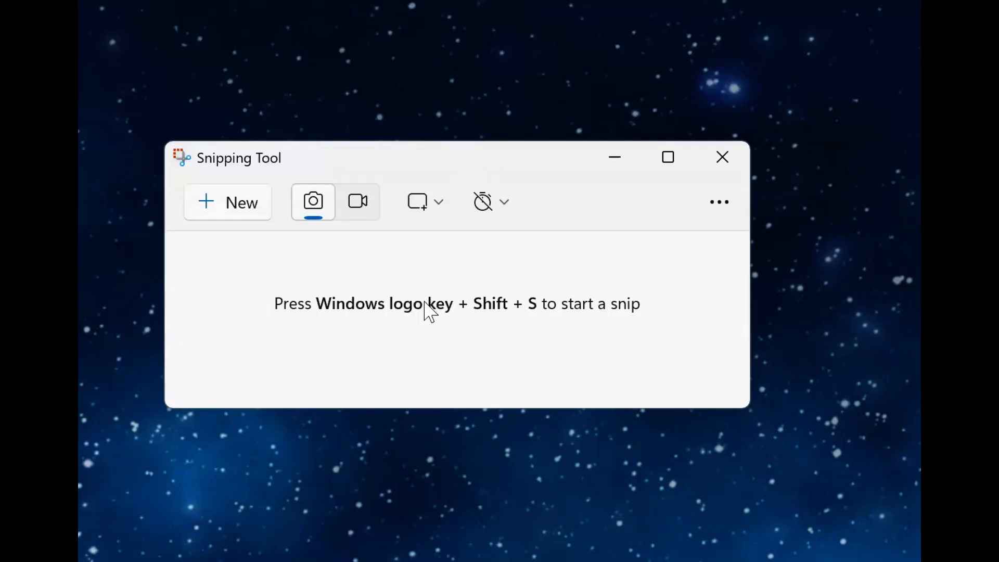
pyautogui.moveTo(442, 246)
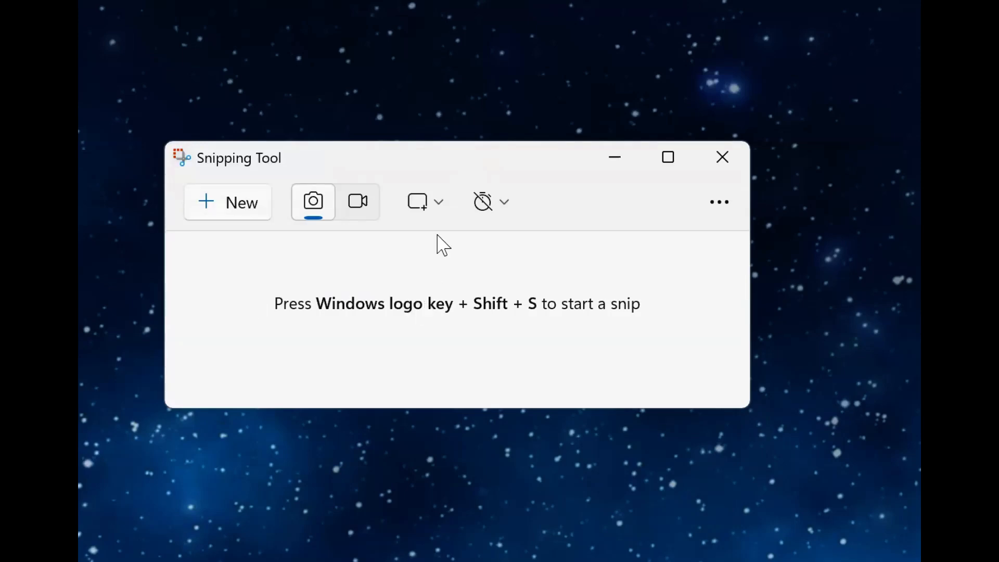
pyautogui.moveTo(503, 217)
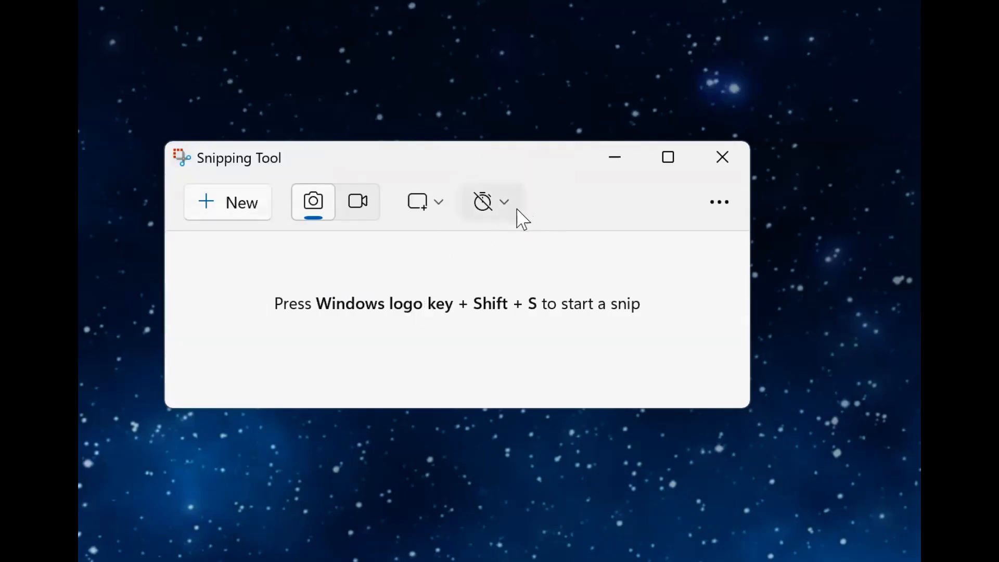
# Set a 5-second delay before the next snip is captured
pyautogui.click(491, 202)
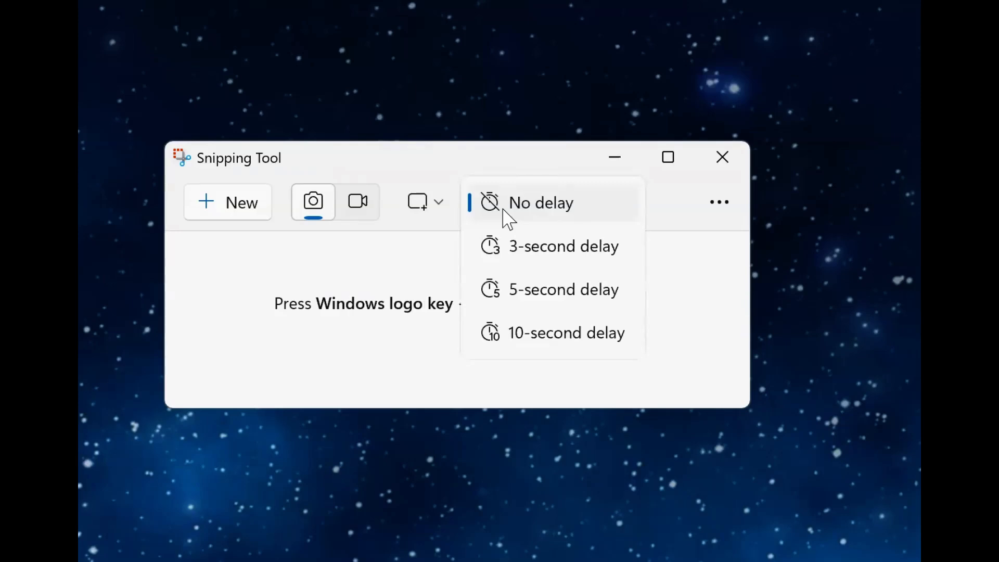
pyautogui.moveTo(569, 303)
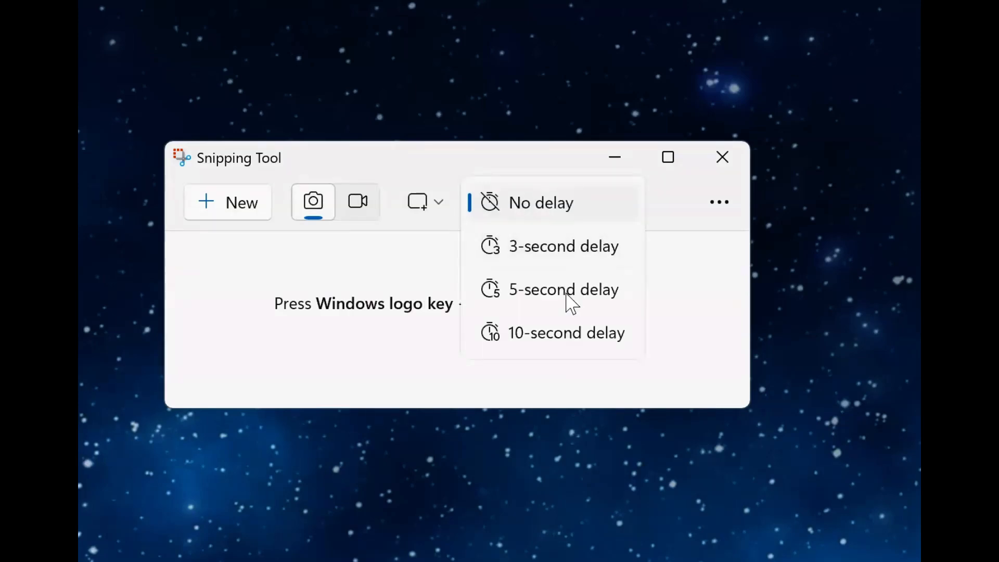
pyautogui.moveTo(565, 332)
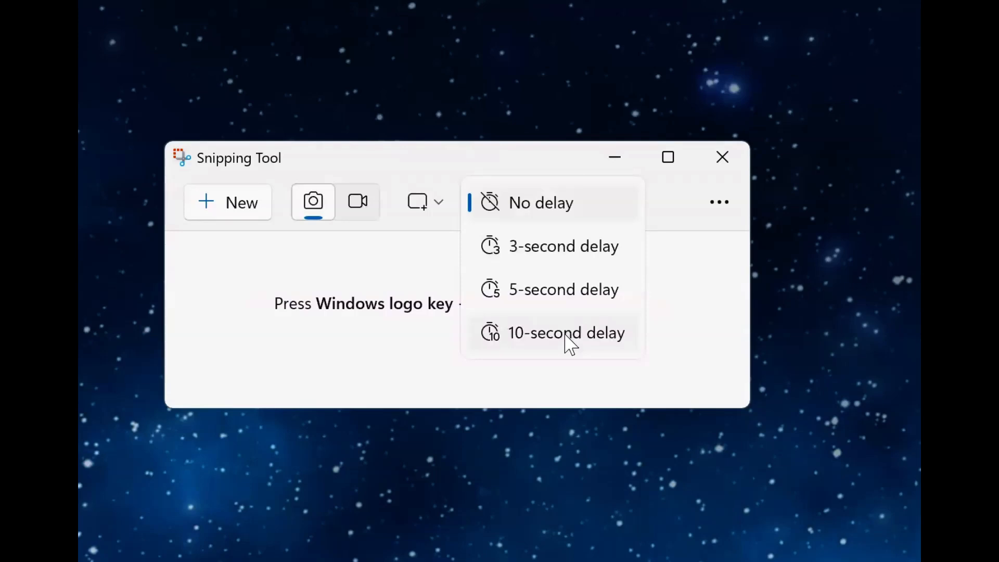
pyautogui.click(563, 289)
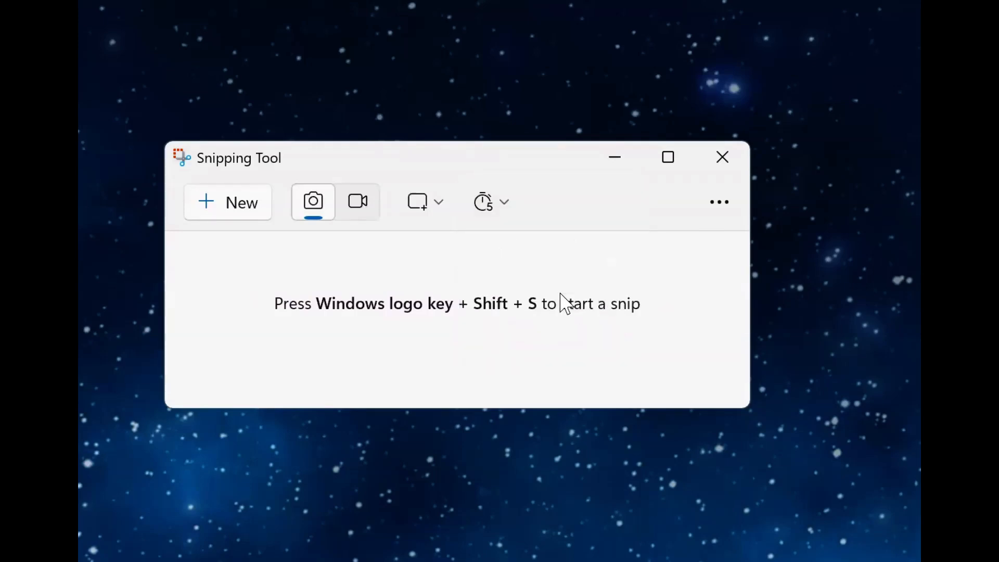
pyautogui.moveTo(496, 238)
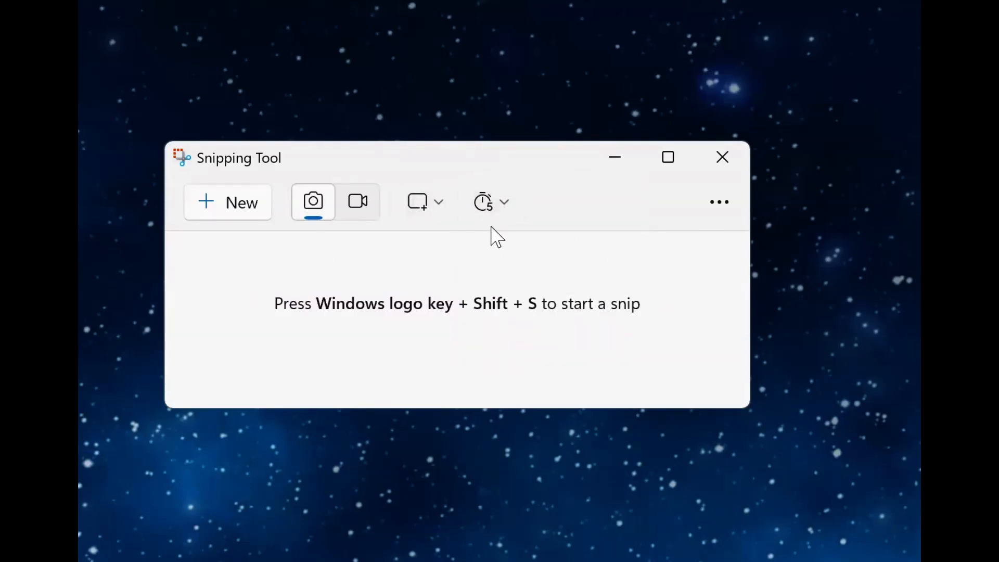
pyautogui.moveTo(224, 294)
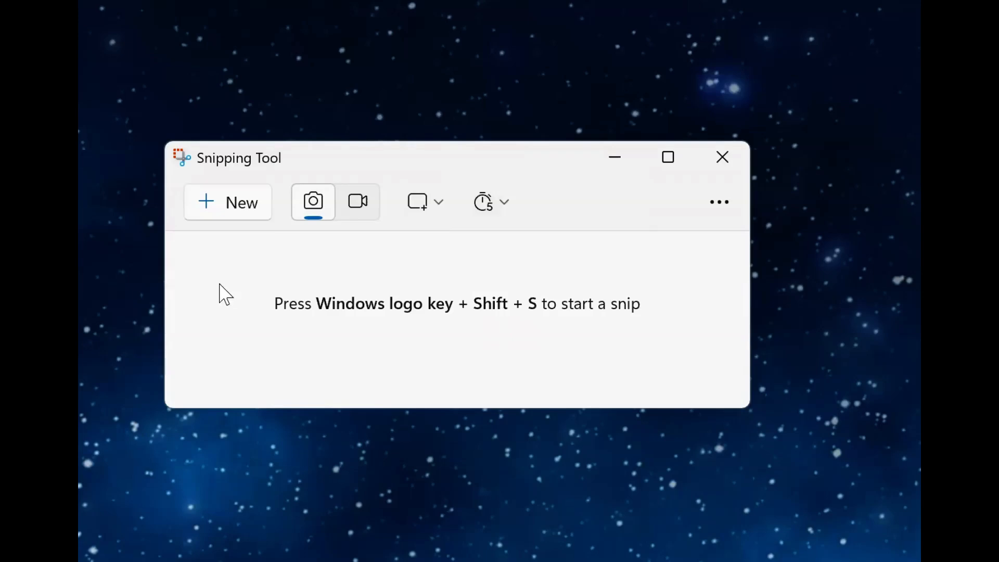
pyautogui.moveTo(241, 210)
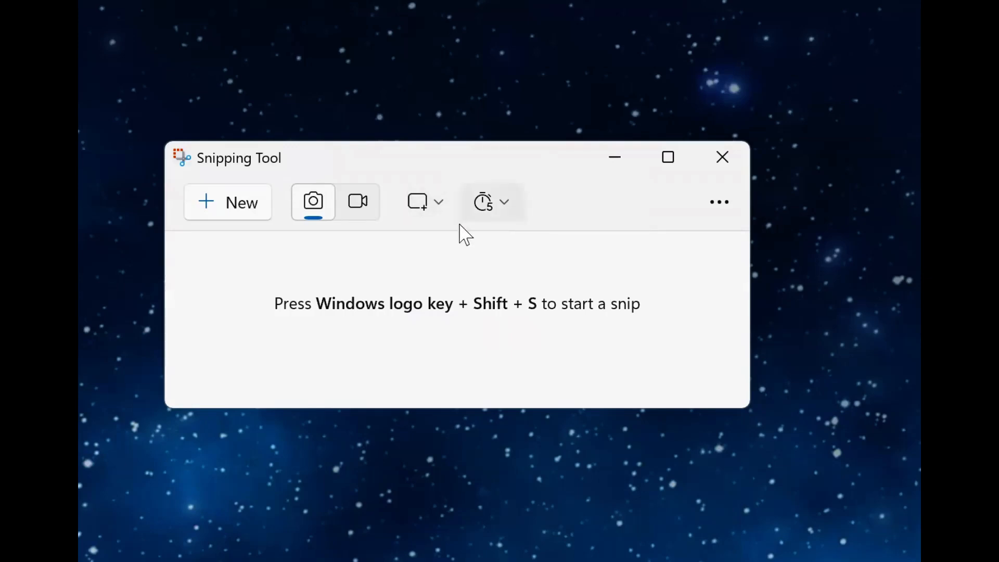
pyautogui.click(437, 201)
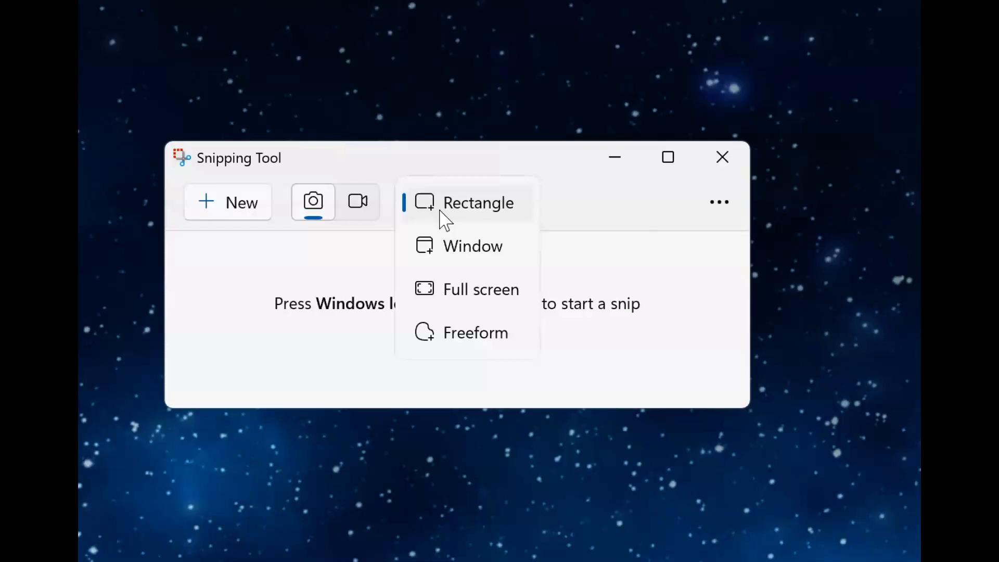
pyautogui.moveTo(485, 212)
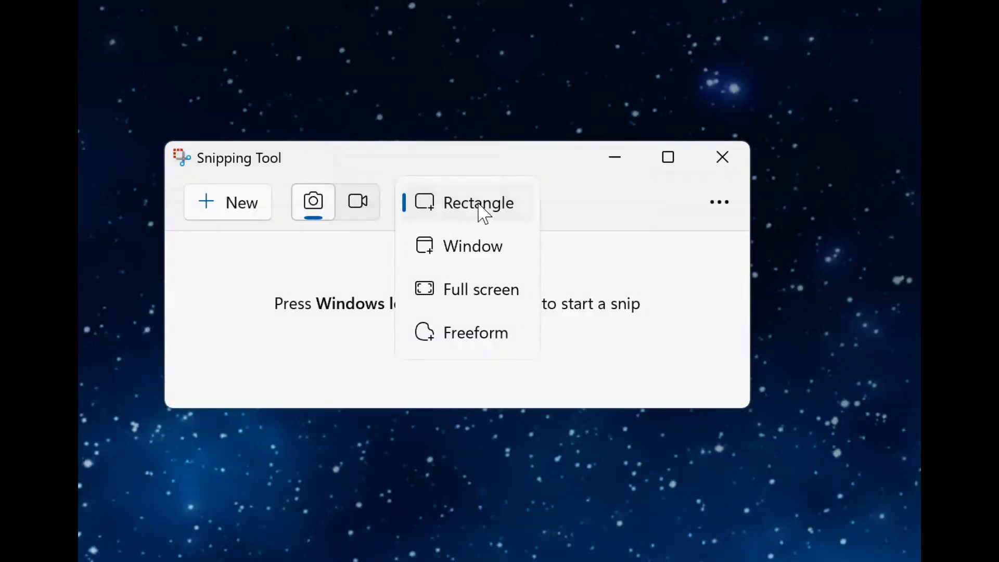
pyautogui.moveTo(492, 250)
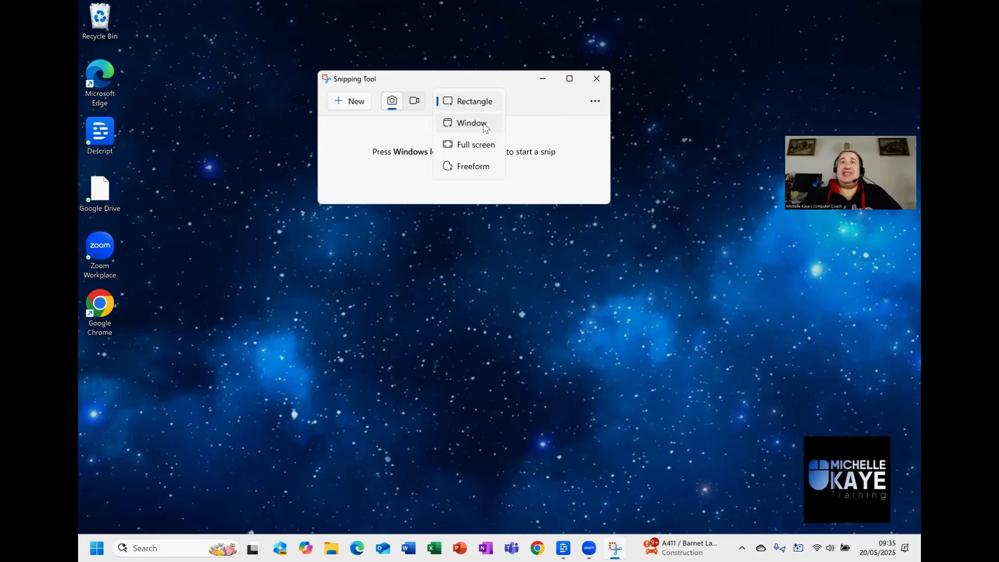
pyautogui.moveTo(488, 147)
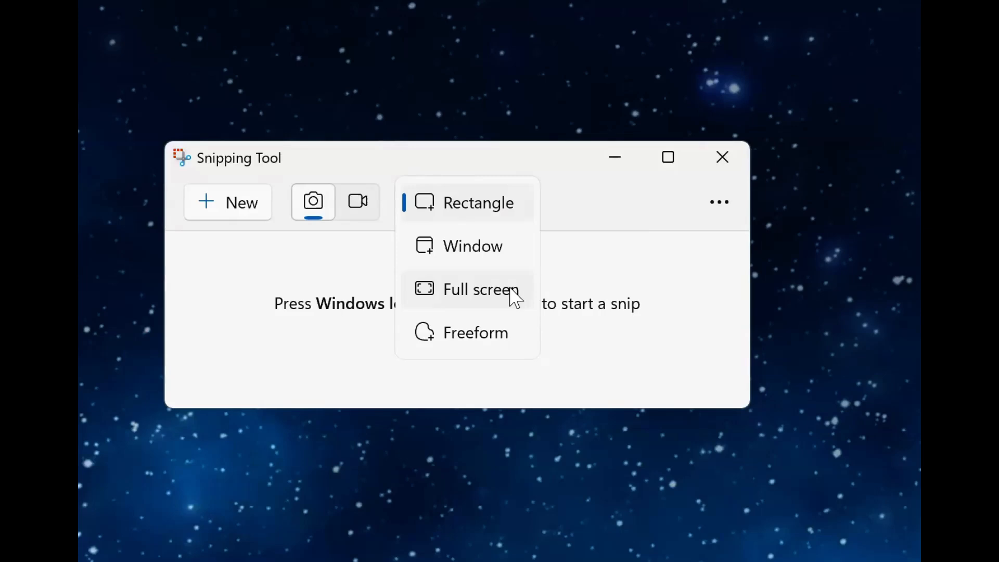
pyautogui.moveTo(528, 340)
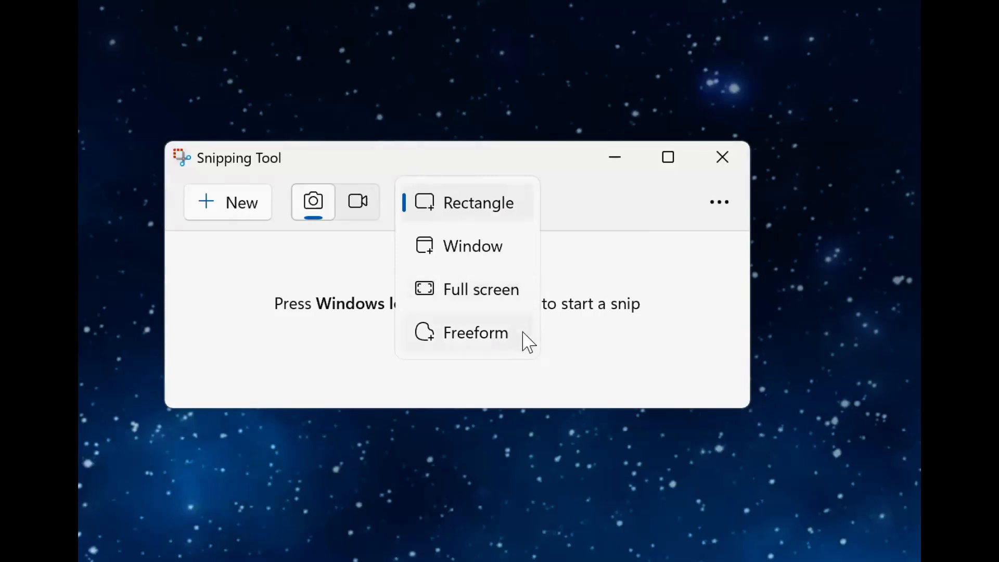
pyautogui.moveTo(513, 349)
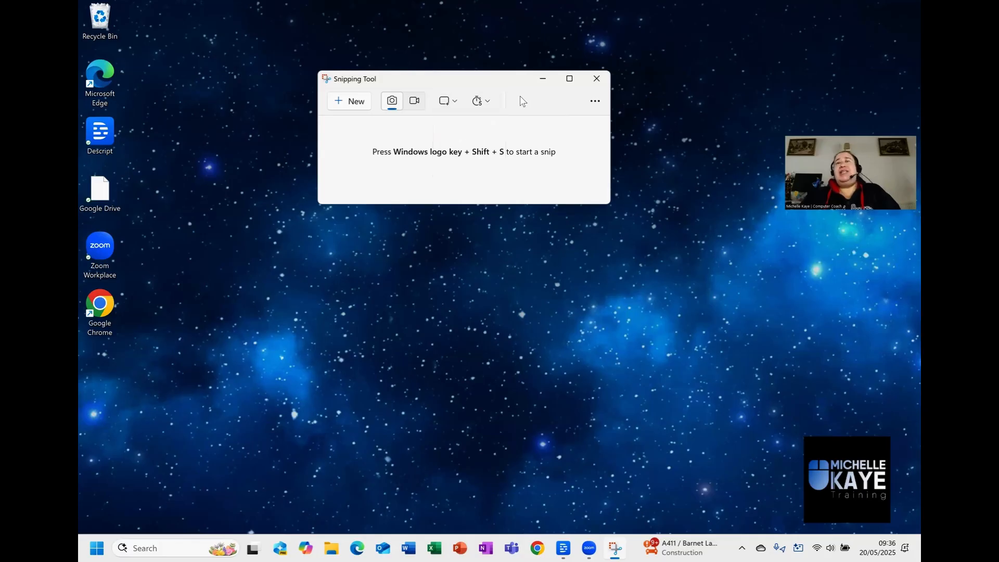
pyautogui.moveTo(480, 132)
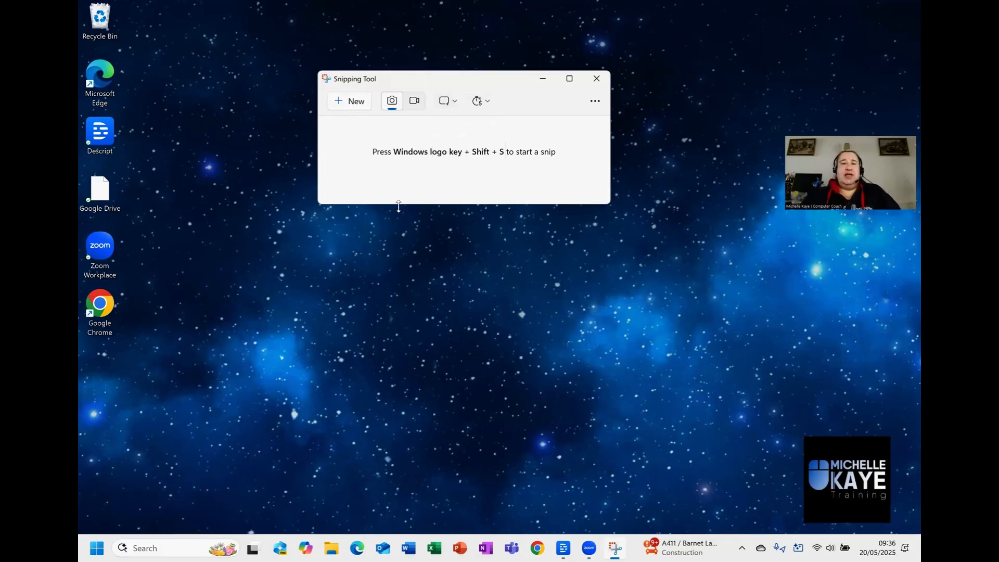
pyautogui.moveTo(419, 536)
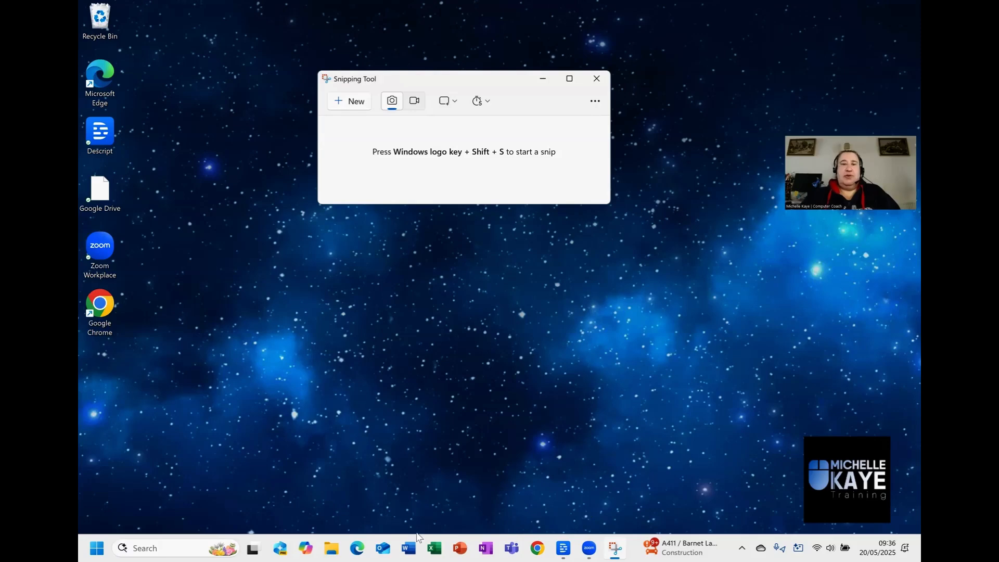
# Bring Descript forward and begin a new snip, dismissing the Click to Do tip
pyautogui.click(99, 134)
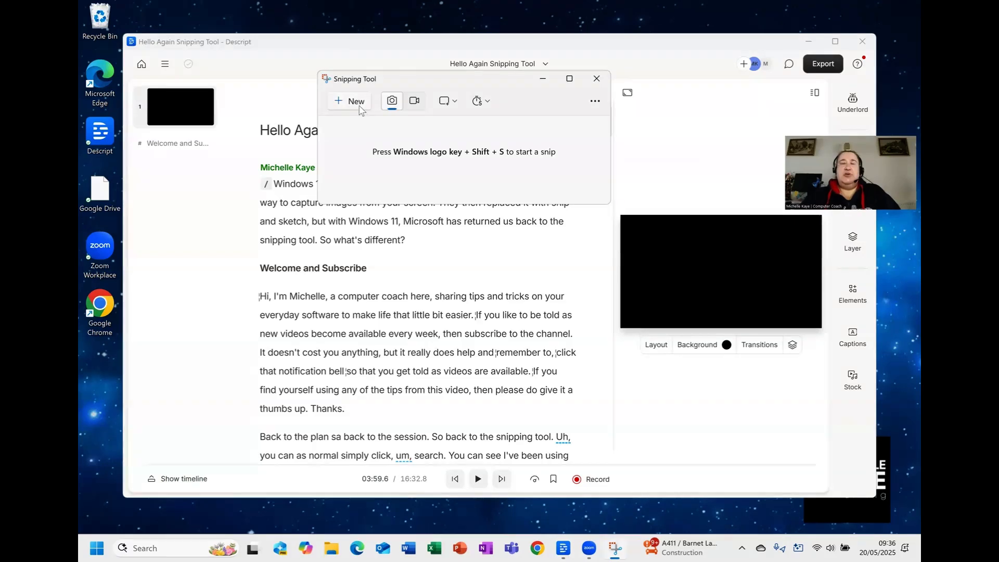
pyautogui.click(596, 78)
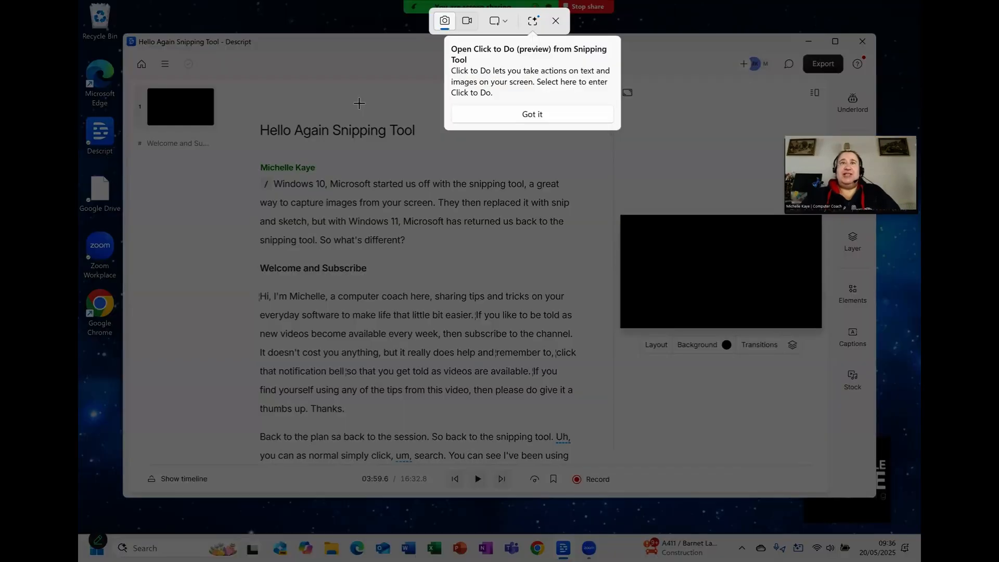
pyautogui.moveTo(564, 40)
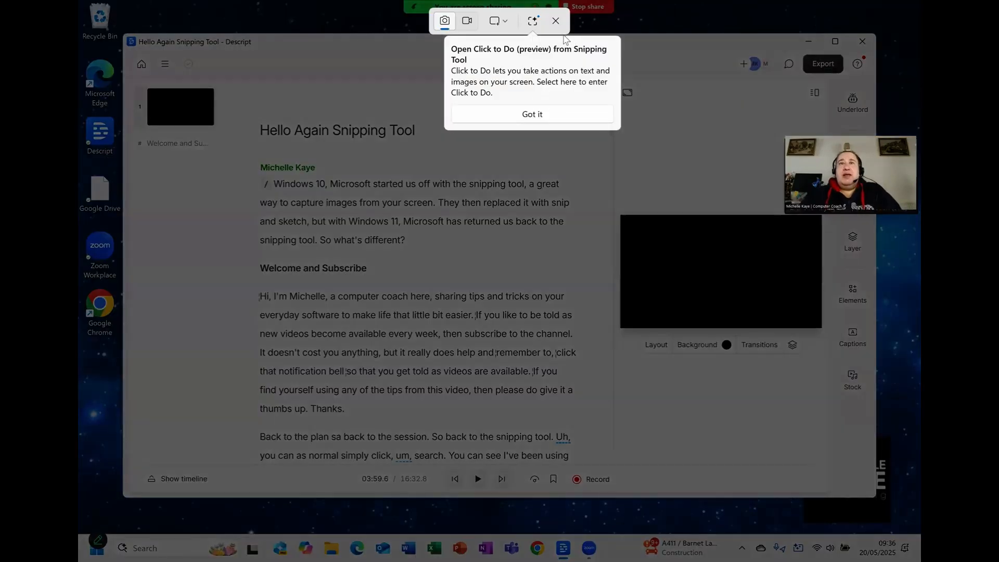
pyautogui.click(531, 114)
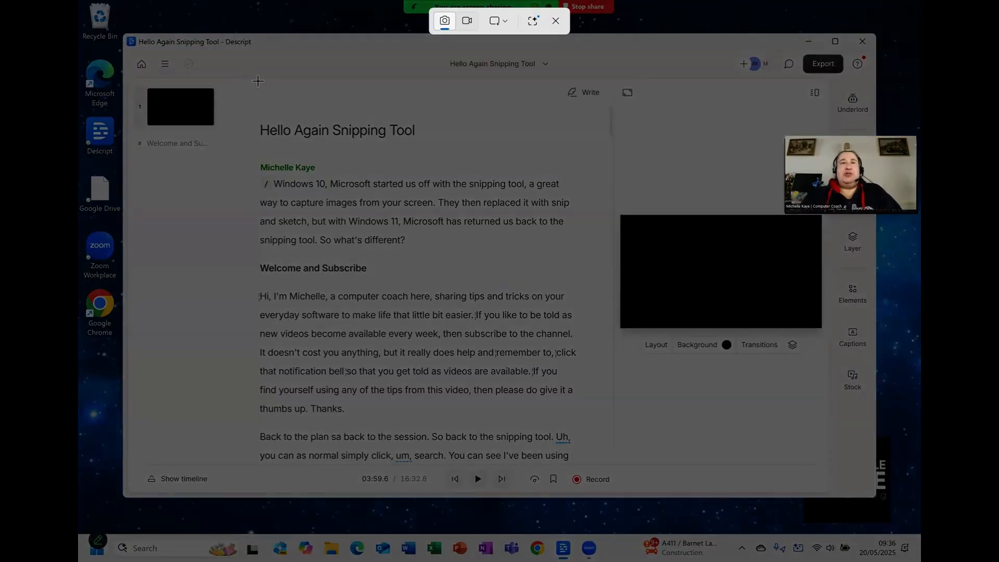
pyautogui.moveTo(477, 50)
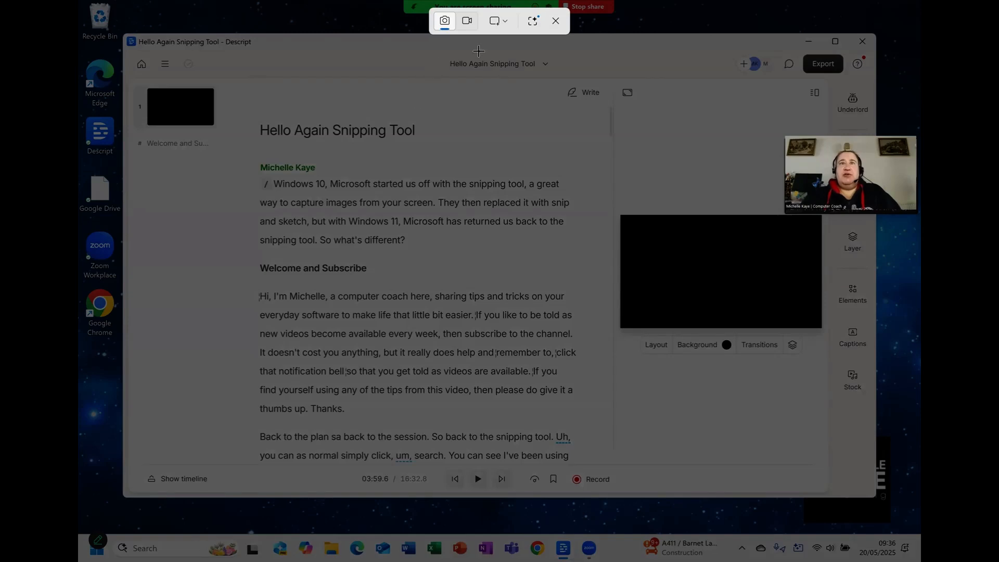
# Choose Window snip mode to capture the whole Descript window
pyautogui.click(505, 20)
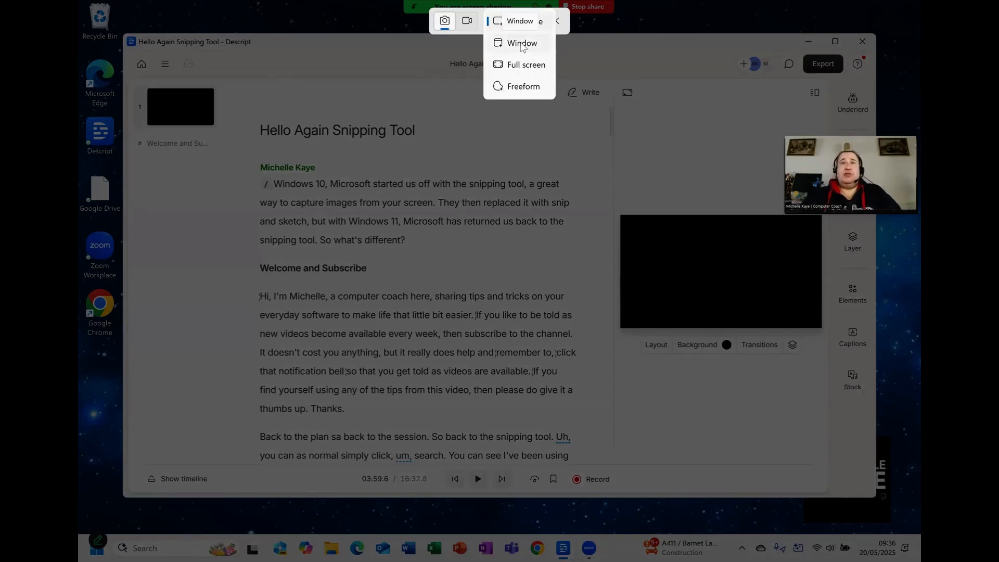
pyautogui.click(522, 43)
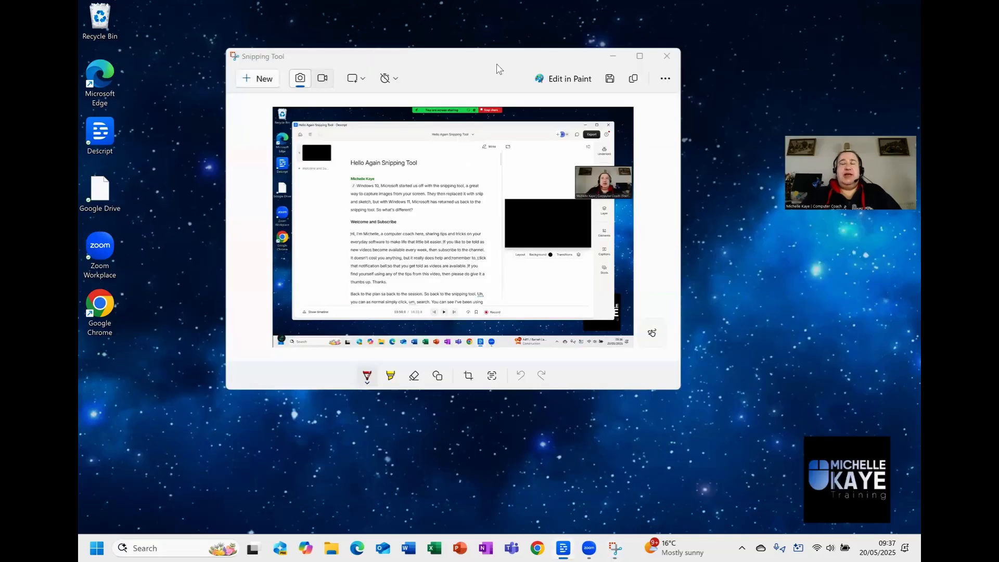
# Maximise the snip window and review the Ballpoint pen's colour and size choices
pyautogui.click(639, 56)
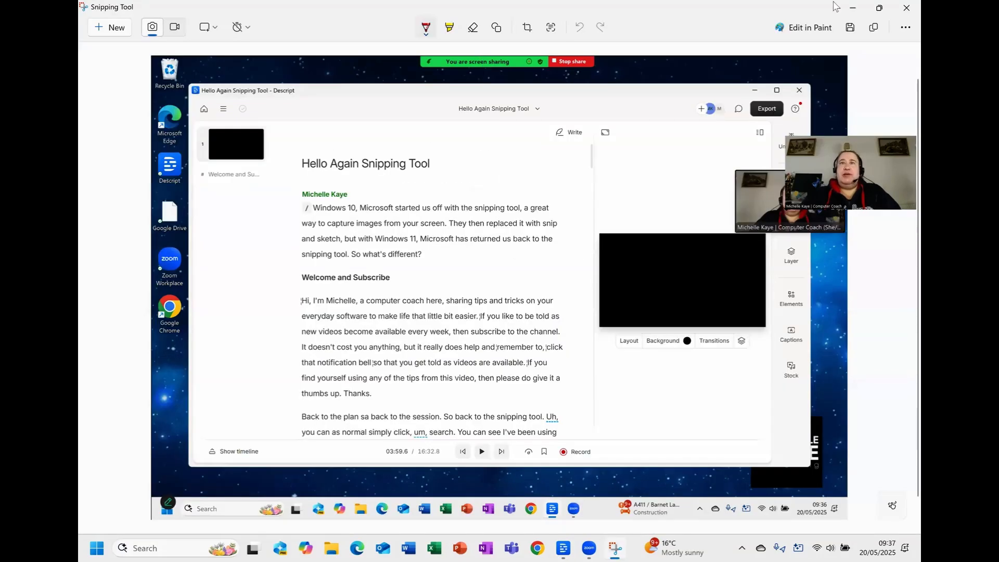
pyautogui.moveTo(406, 112)
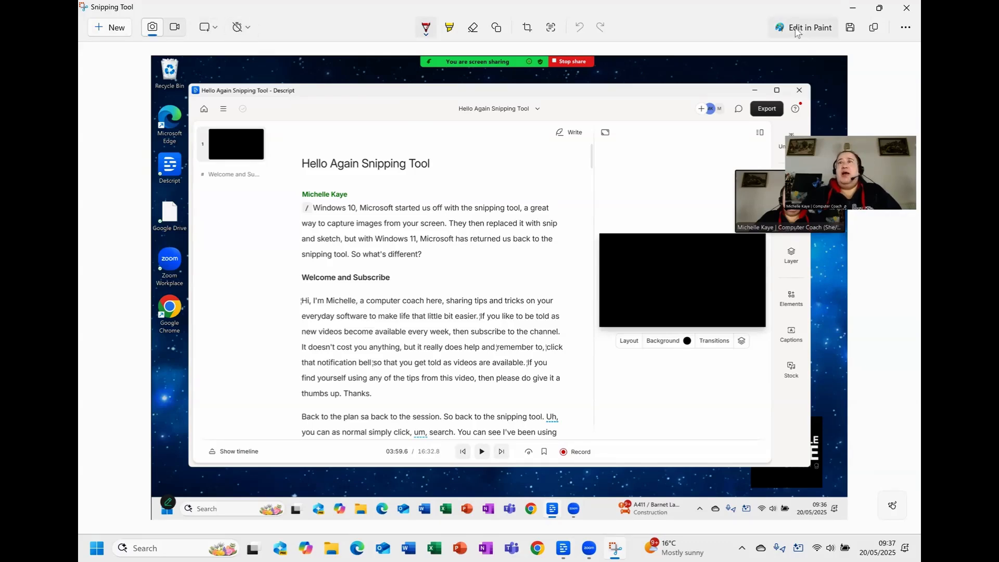
pyautogui.moveTo(804, 54)
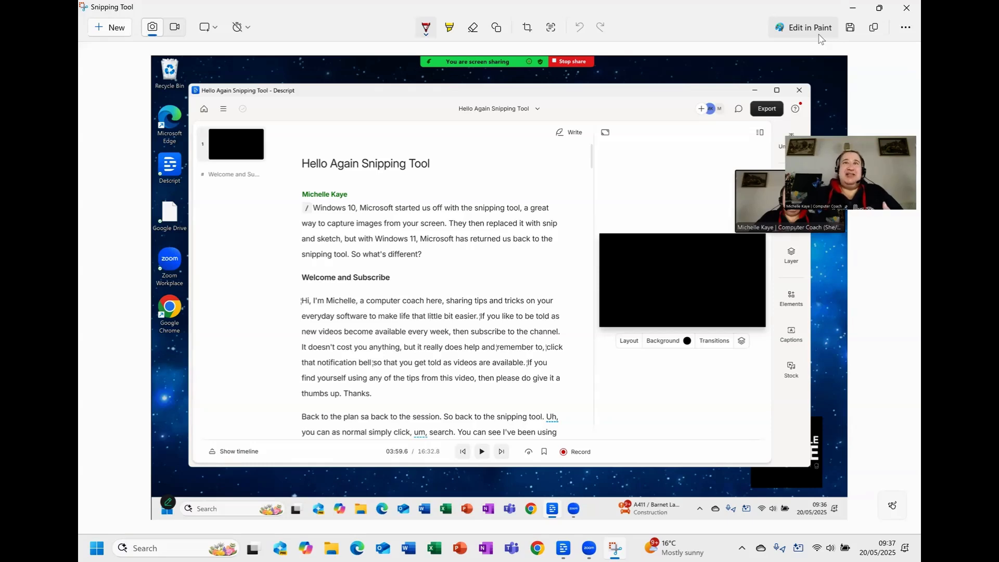
pyautogui.moveTo(852, 86)
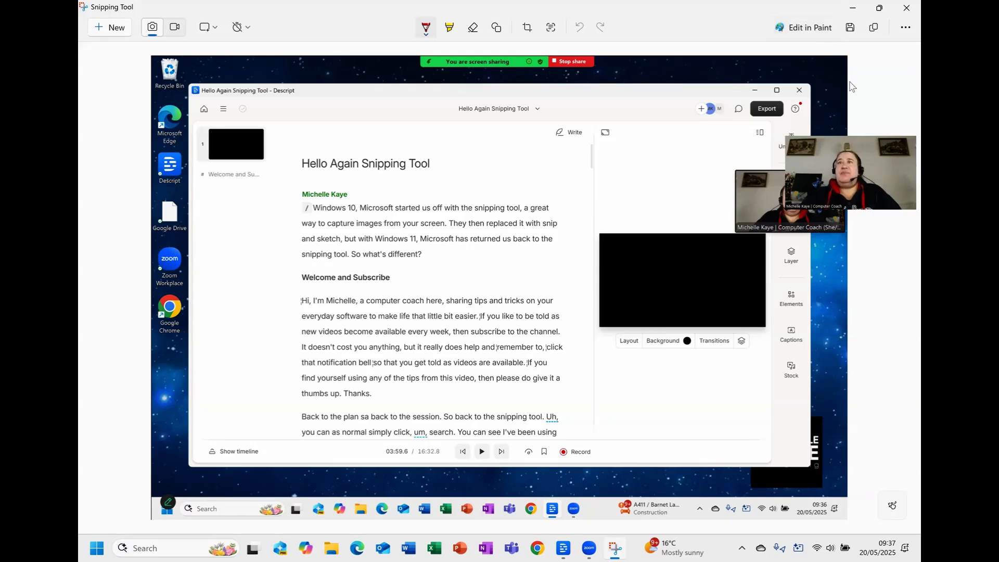
pyautogui.moveTo(874, 26)
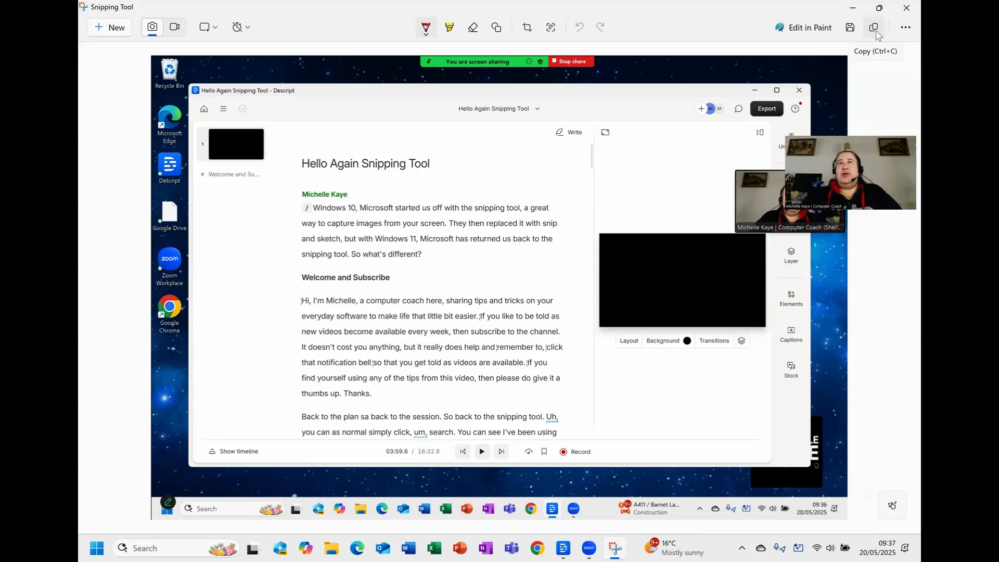
pyautogui.moveTo(850, 41)
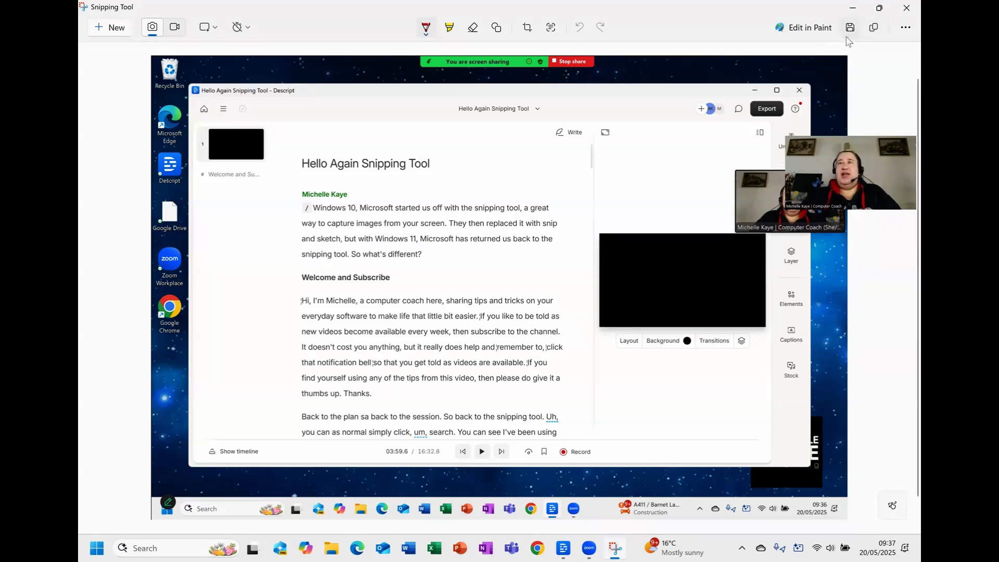
pyautogui.moveTo(849, 26)
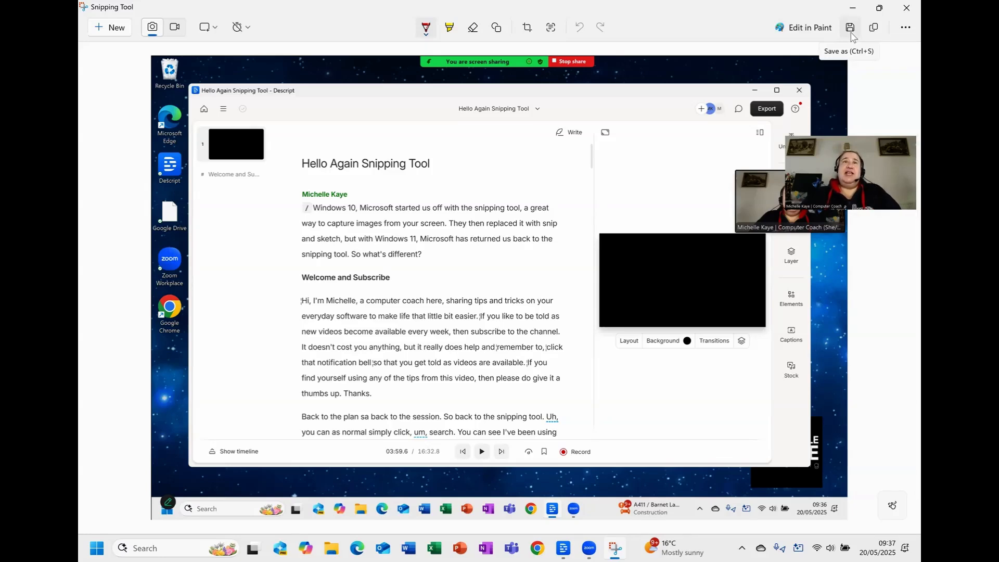
pyautogui.moveTo(875, 106)
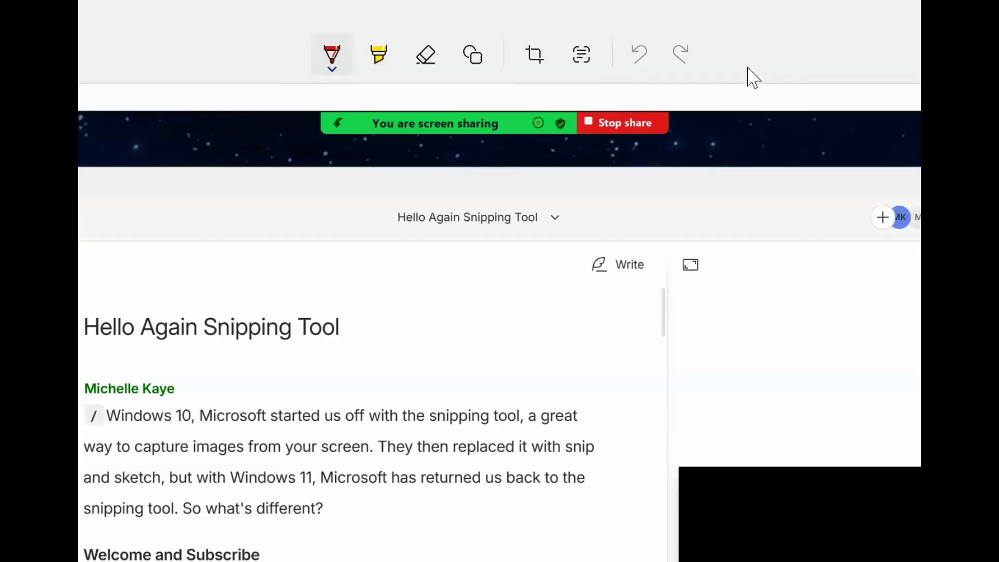
pyautogui.moveTo(332, 56)
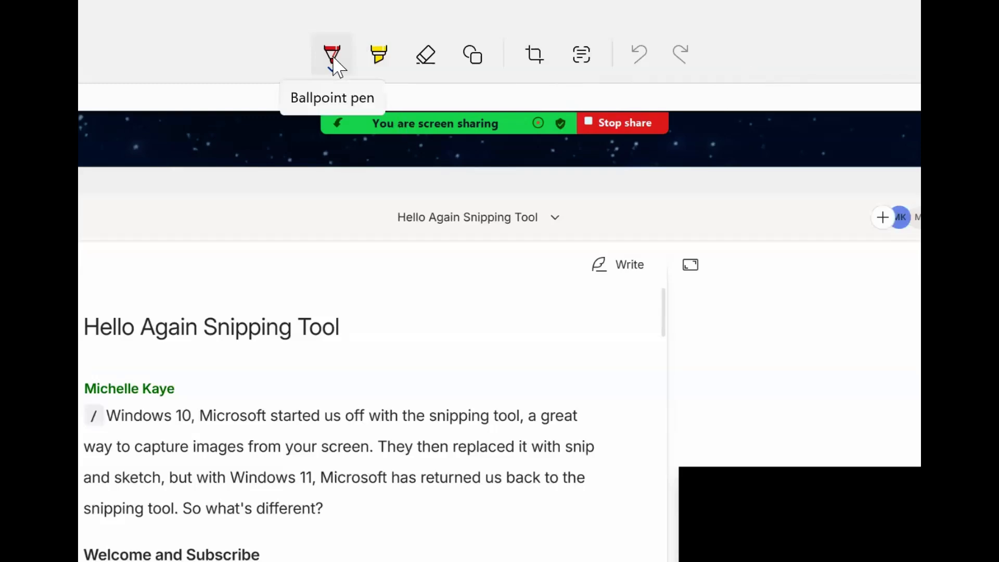
pyautogui.click(331, 54)
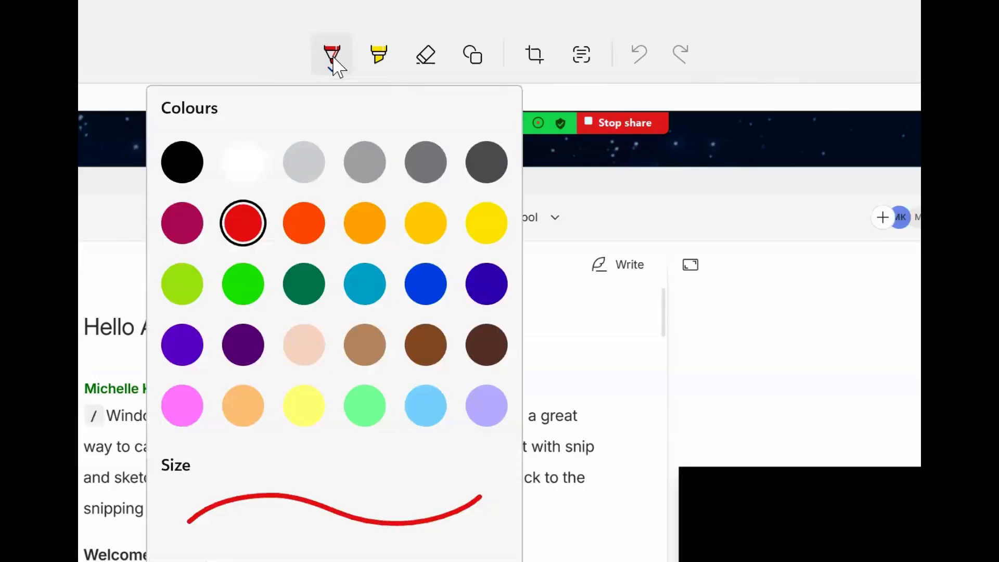
# Switch to the Highlighter and show its colour and size options
pyautogui.click(378, 54)
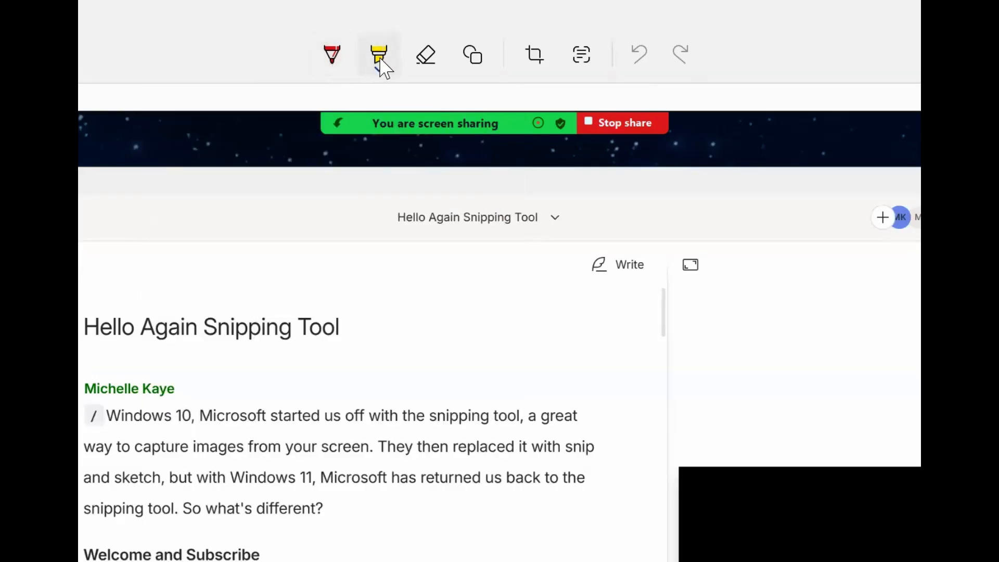
pyautogui.click(378, 54)
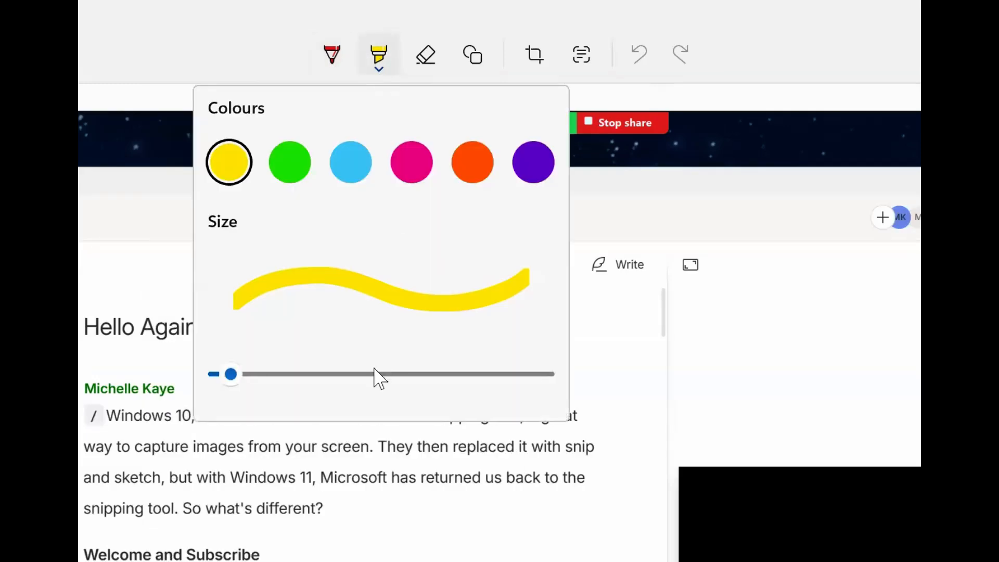
pyautogui.moveTo(258, 185)
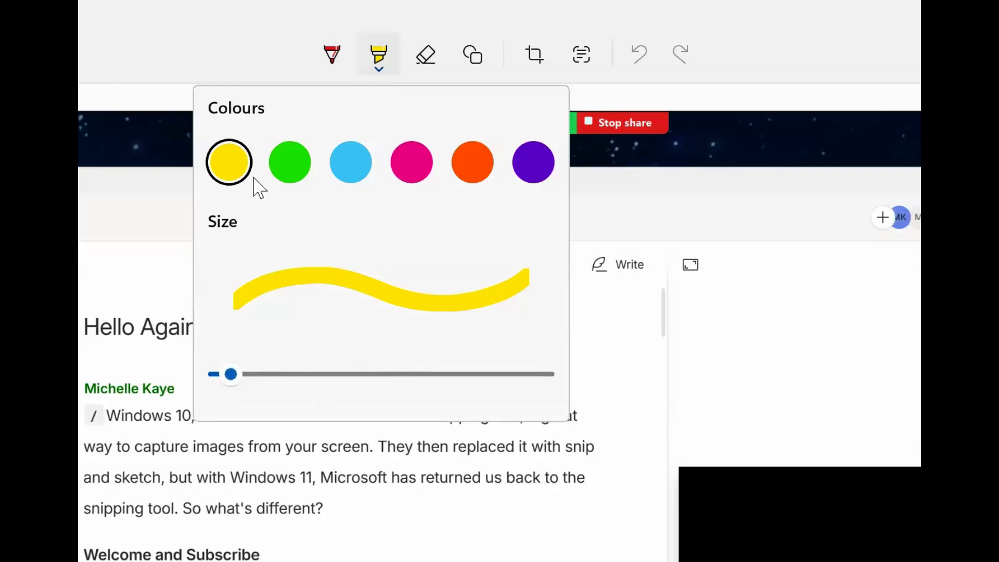
pyautogui.moveTo(273, 66)
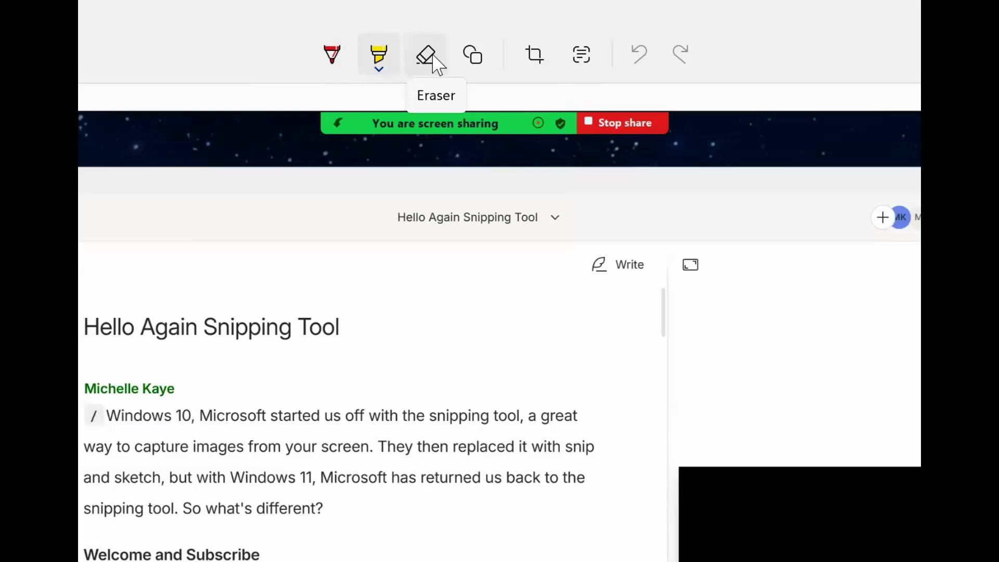
pyautogui.moveTo(473, 54)
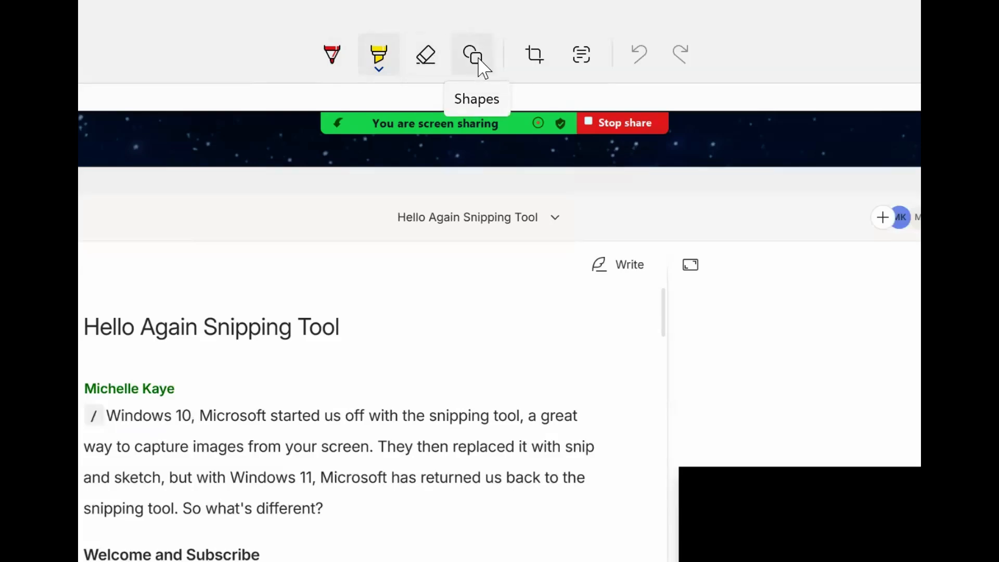
# Set Shapes to no fill with red outline and draw outlines around the title and heading
pyautogui.click(471, 54)
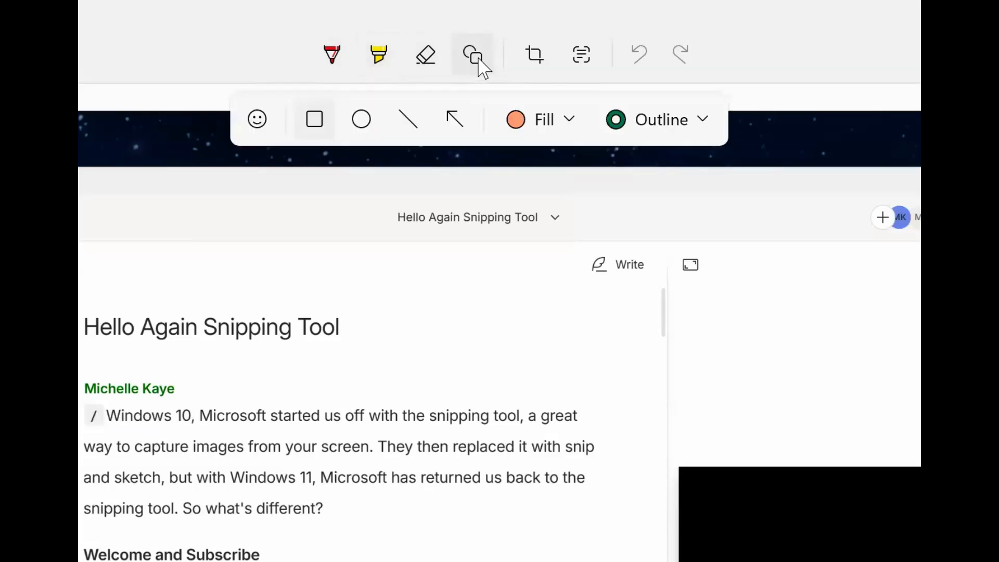
pyautogui.moveTo(257, 119)
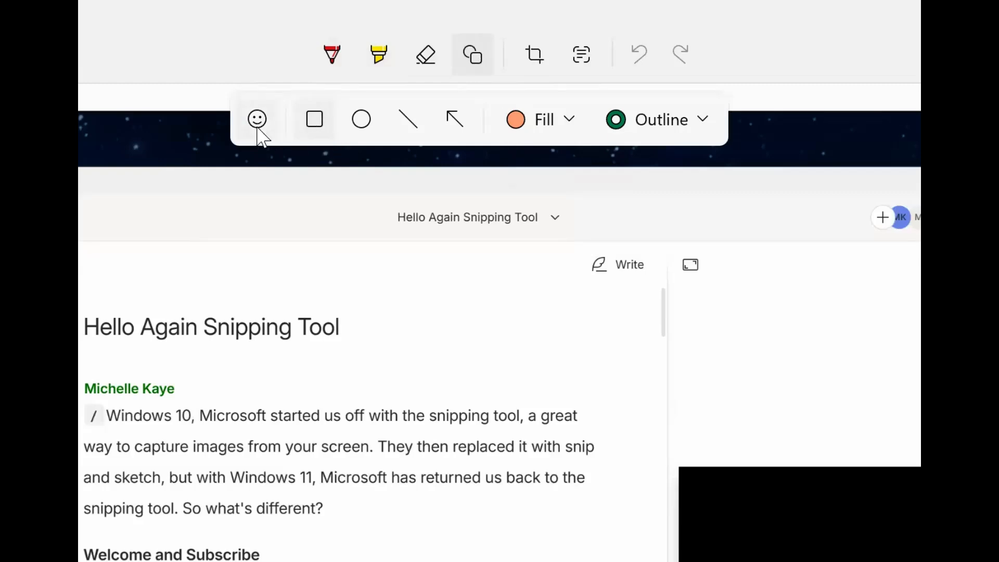
pyautogui.moveTo(551, 140)
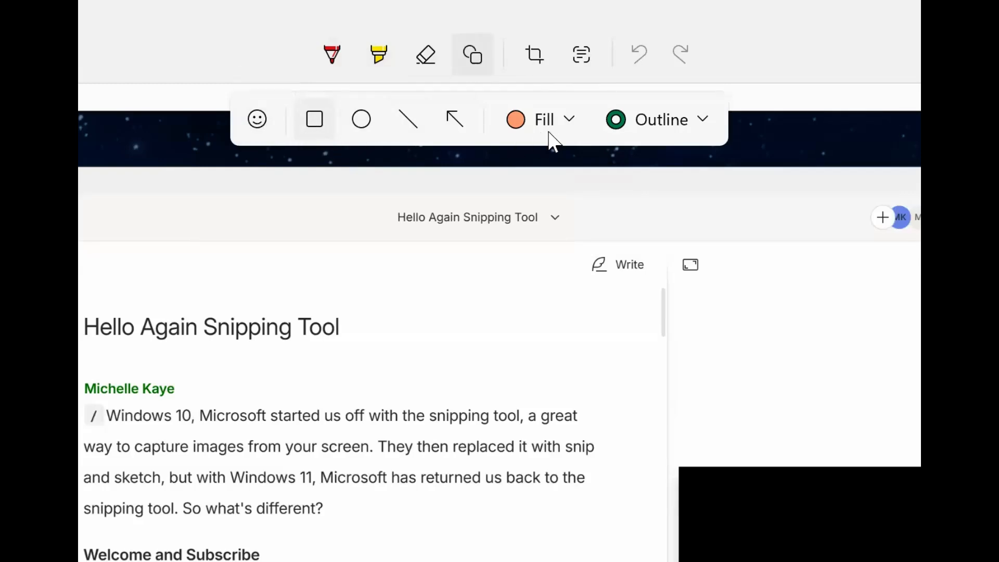
pyautogui.moveTo(576, 147)
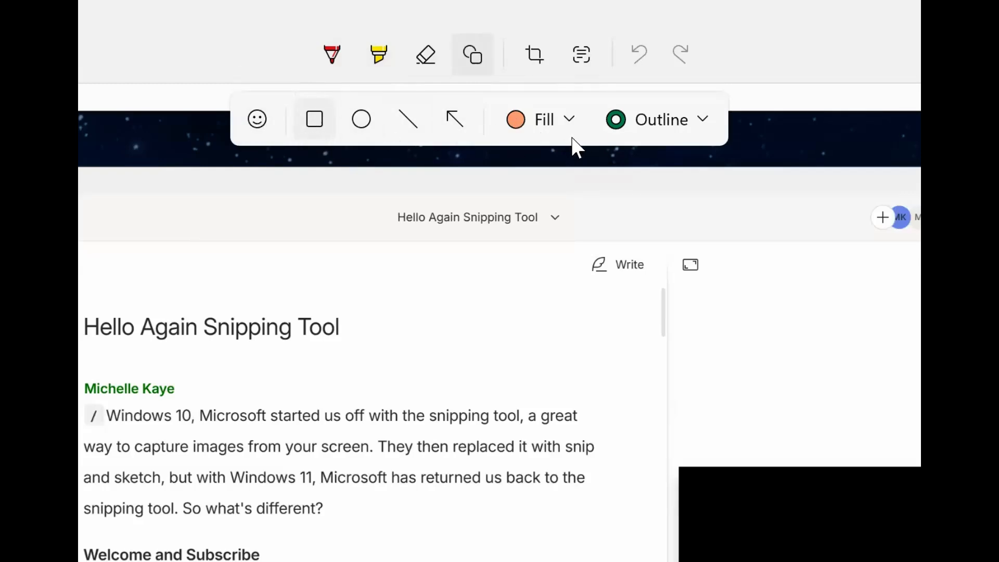
pyautogui.click(516, 119)
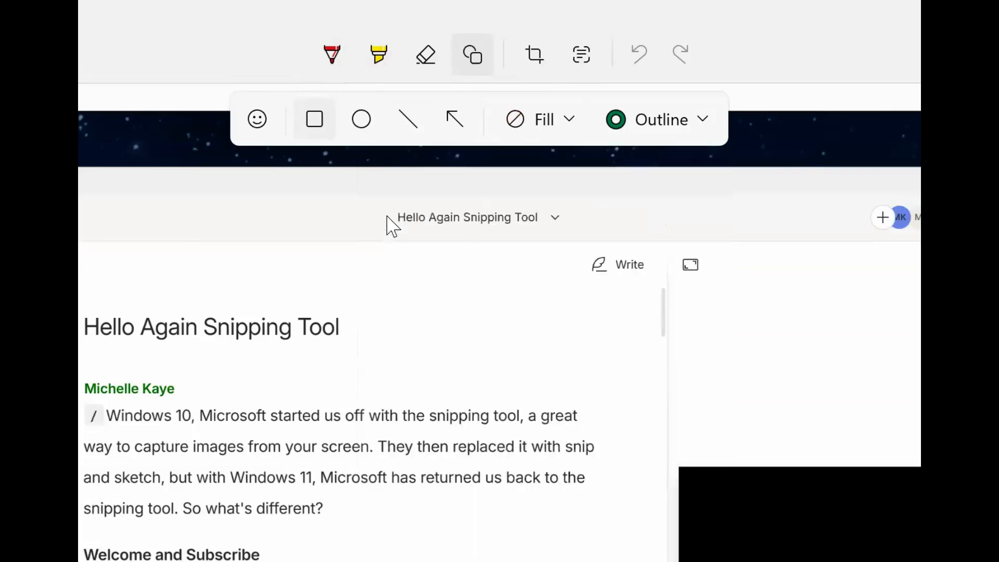
pyautogui.click(660, 119)
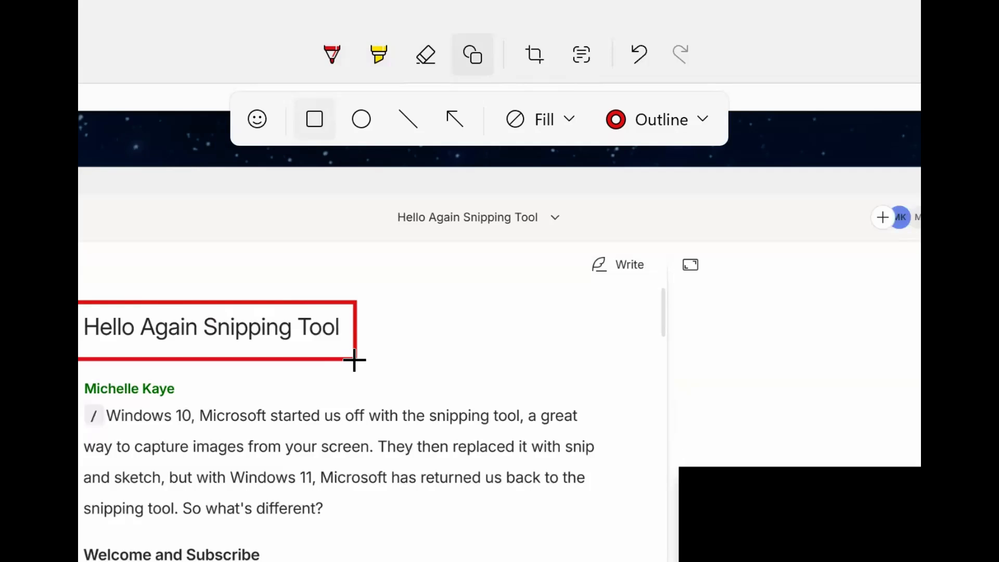
pyautogui.click(354, 358)
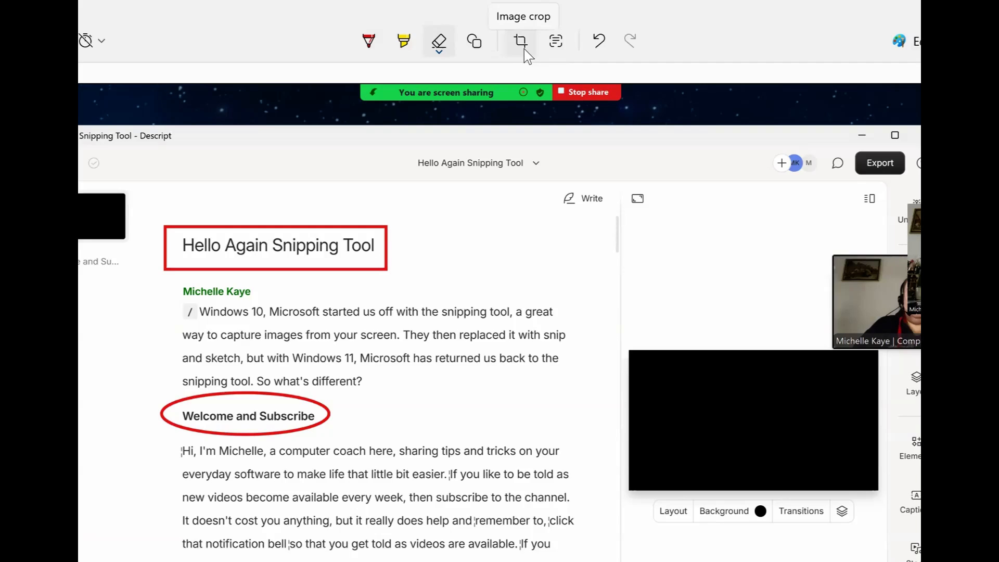
pyautogui.moveTo(556, 41)
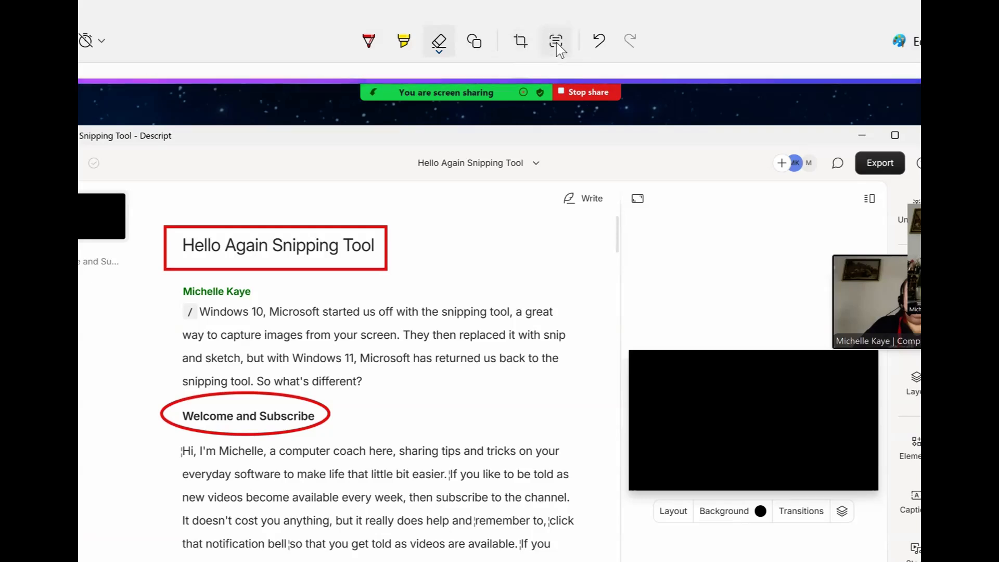
pyautogui.click(555, 40)
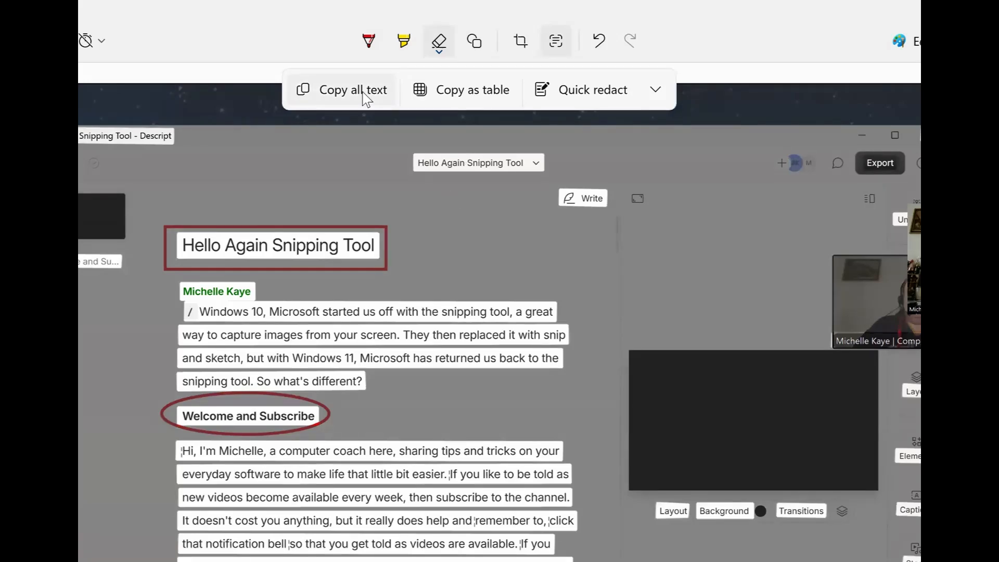
pyautogui.moveTo(434, 116)
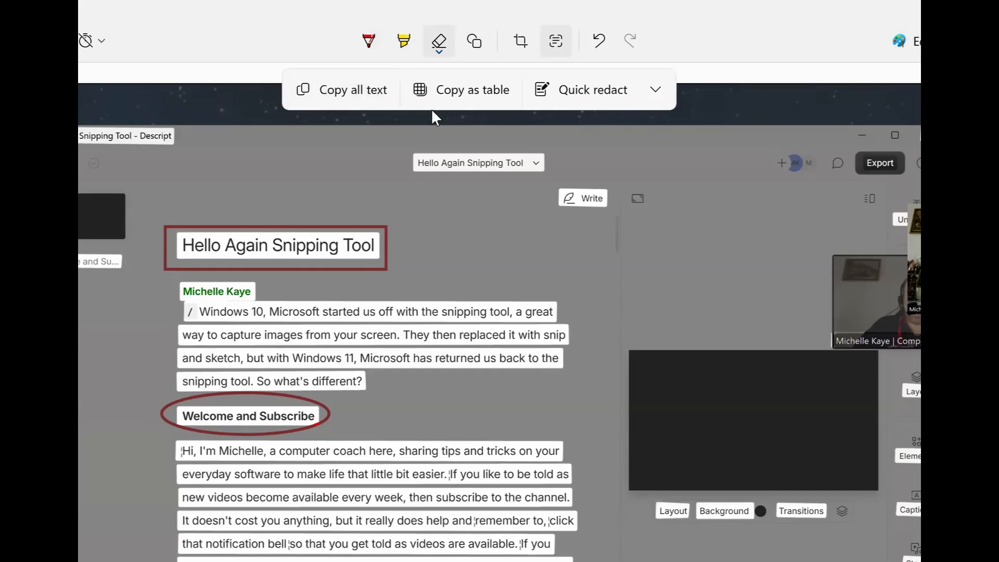
pyautogui.moveTo(615, 105)
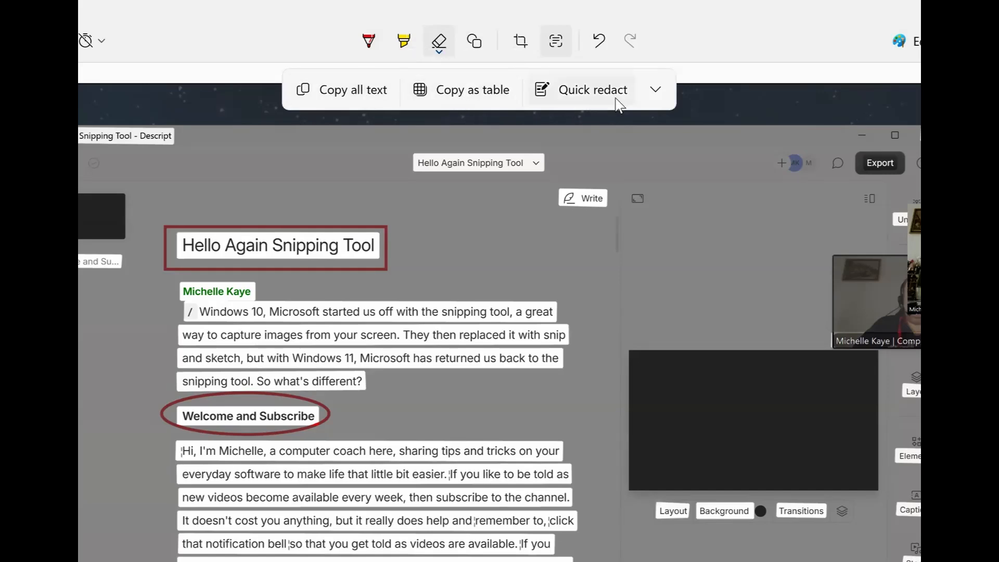
pyautogui.click(655, 89)
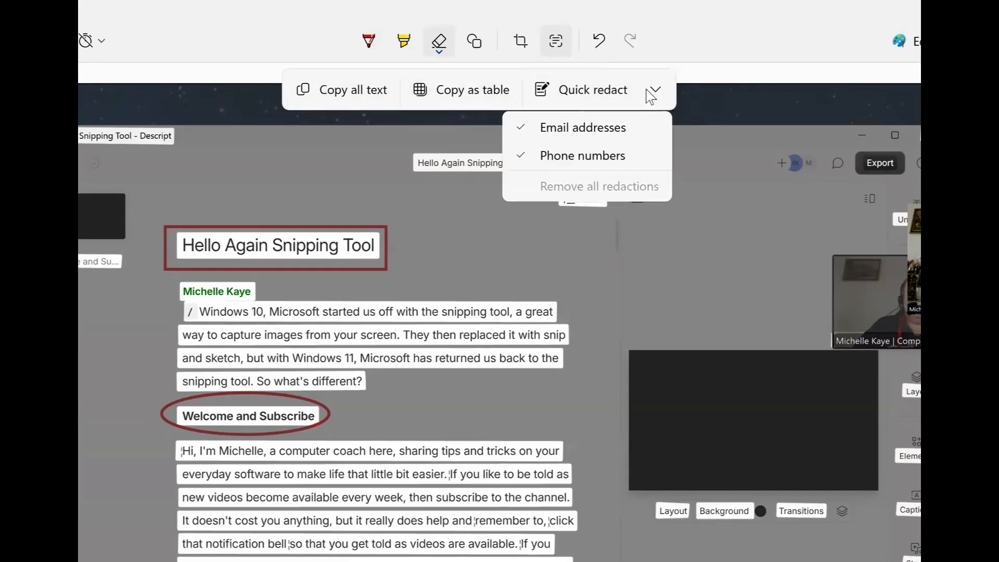
pyautogui.moveTo(634, 218)
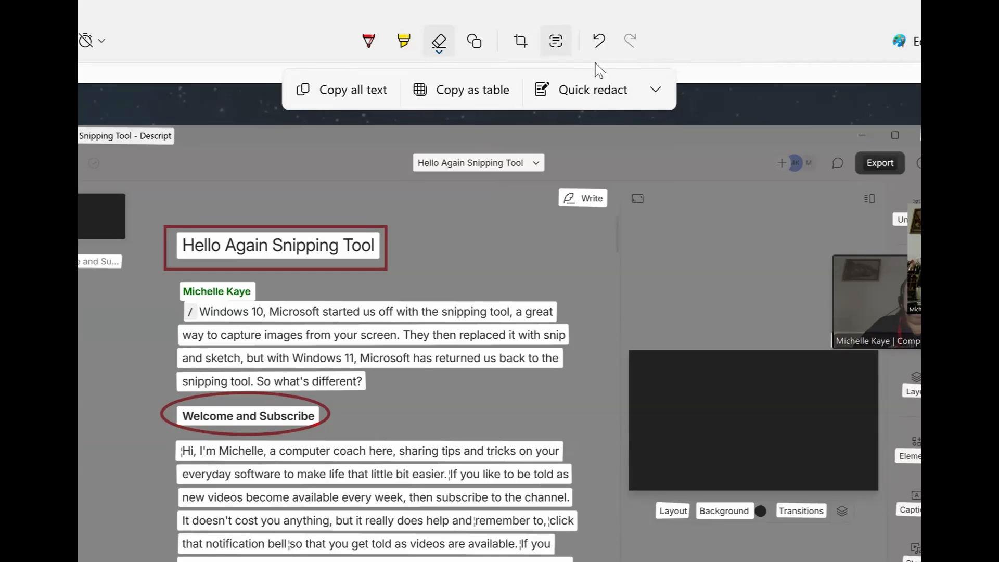
pyautogui.moveTo(737, 66)
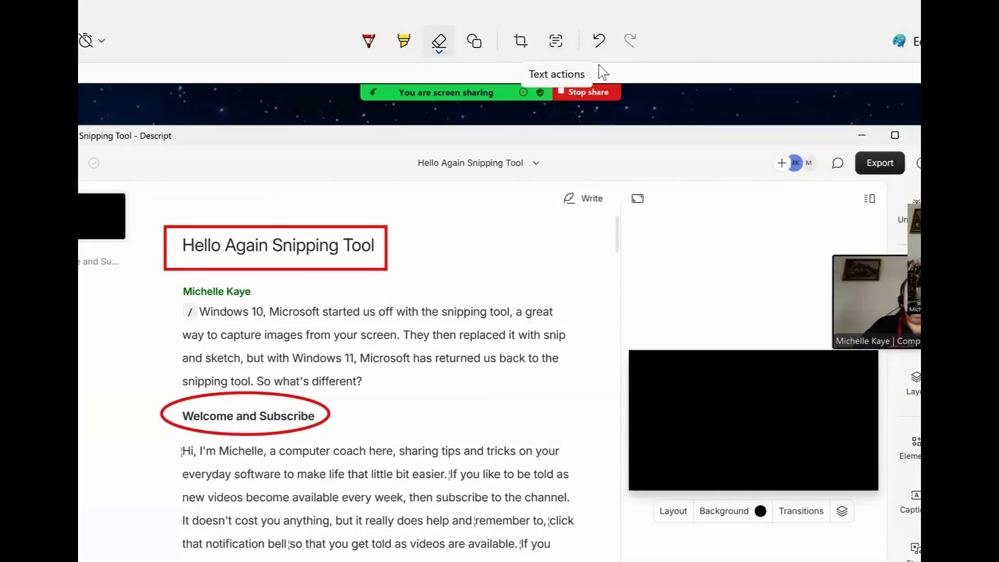
pyautogui.moveTo(645, 56)
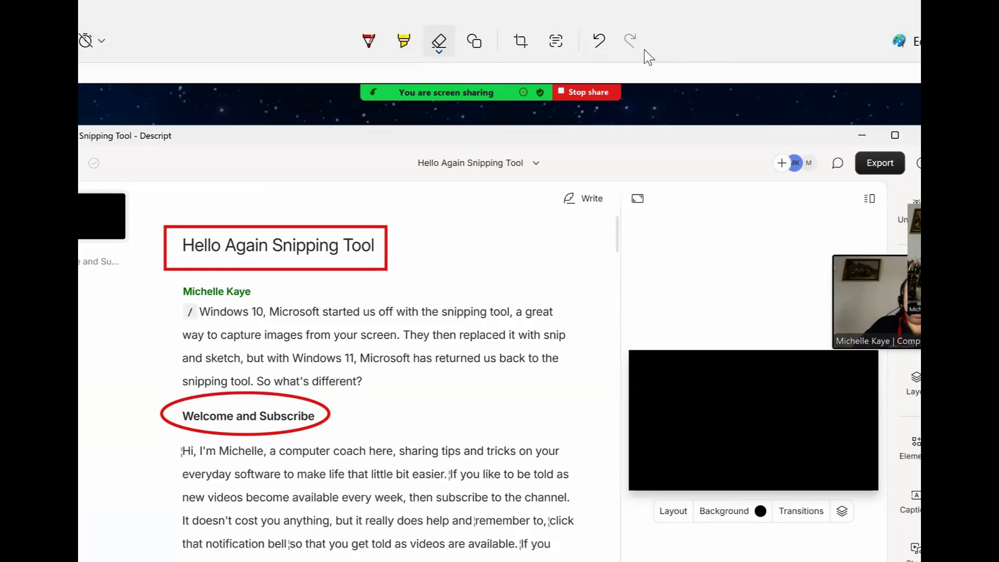
pyautogui.moveTo(818, 57)
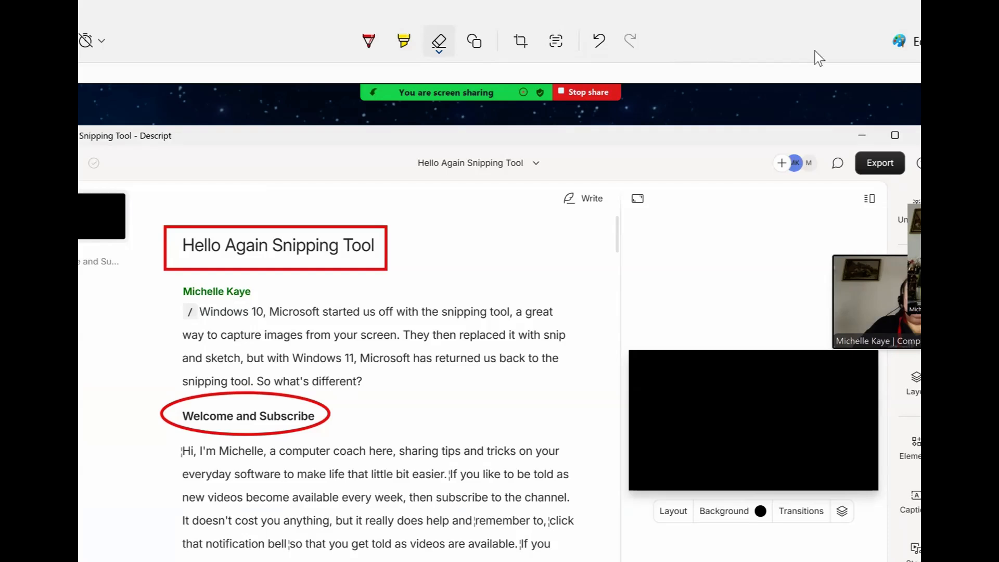
pyautogui.moveTo(858, 23)
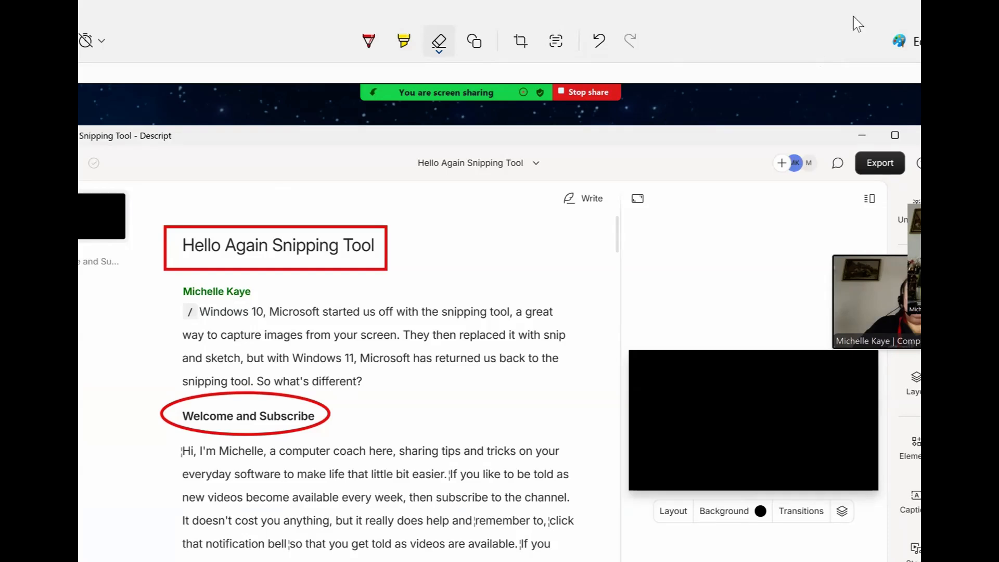
# Restore Snipping Tool to a normal window and bring the annotated snip to the front
pyautogui.click(895, 135)
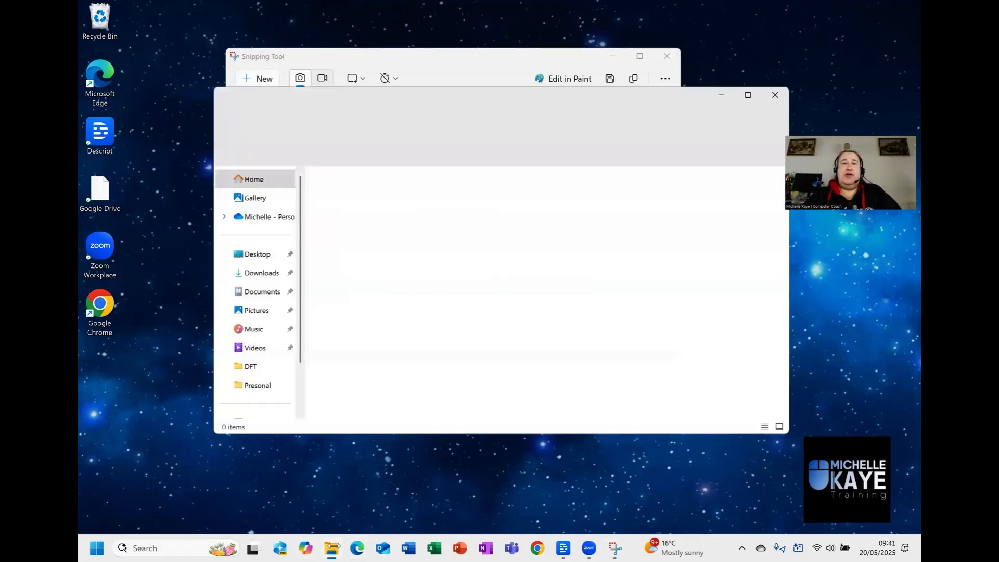
pyautogui.click(256, 78)
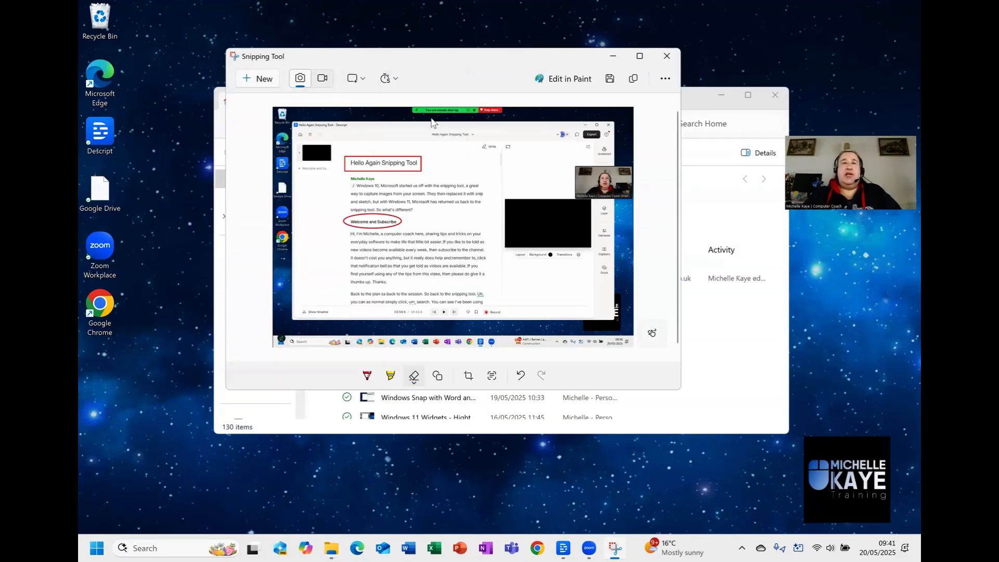
# In File Explorer, select the Widget On Click file and bring up its right-click options
pyautogui.click(667, 56)
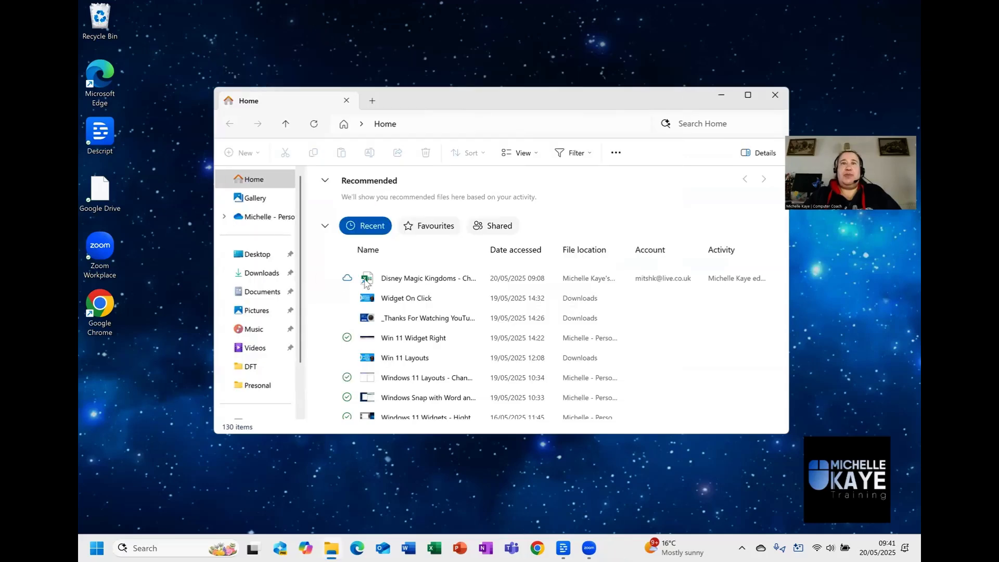
pyautogui.click(406, 298)
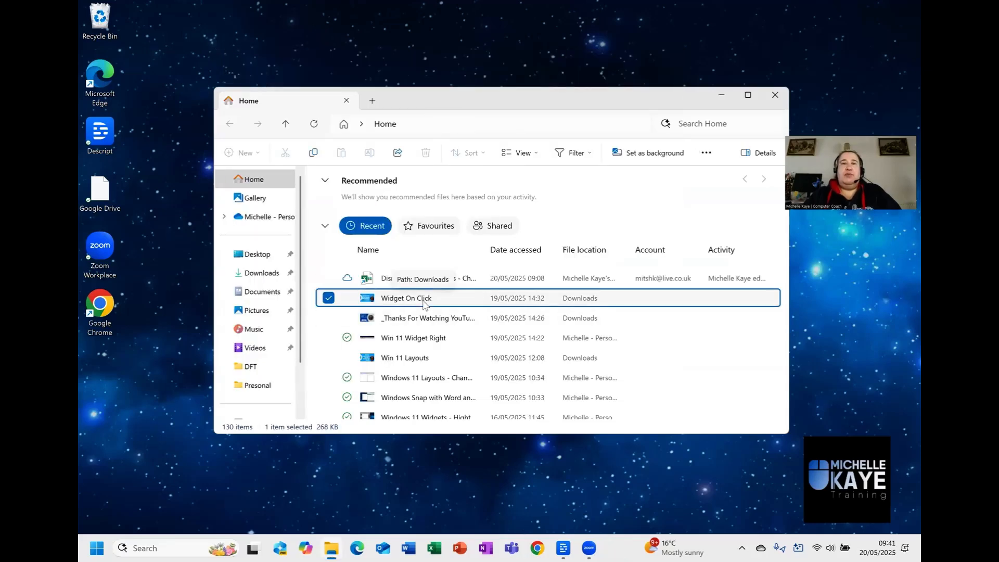
pyautogui.rightClick(406, 298)
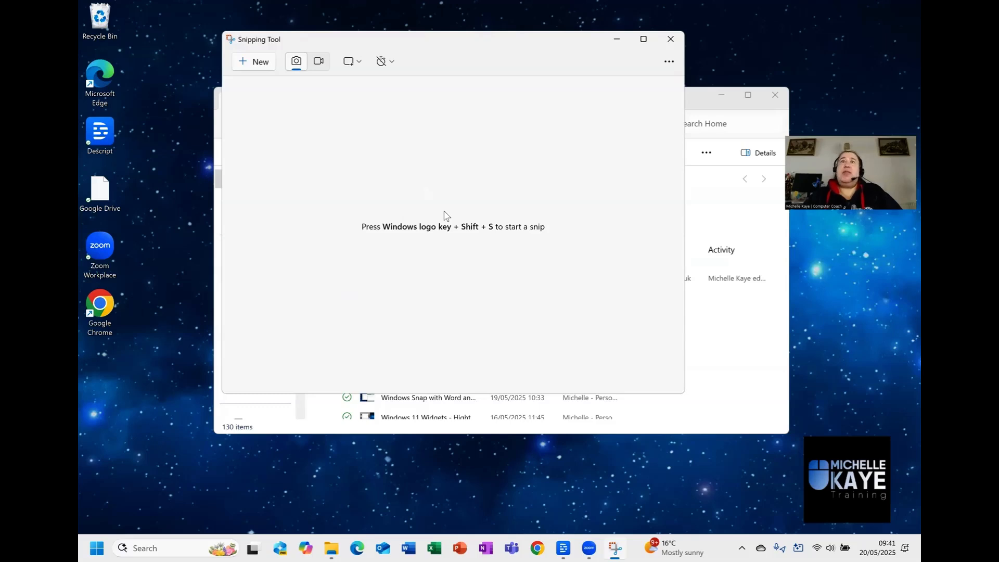
pyautogui.moveTo(622, 144)
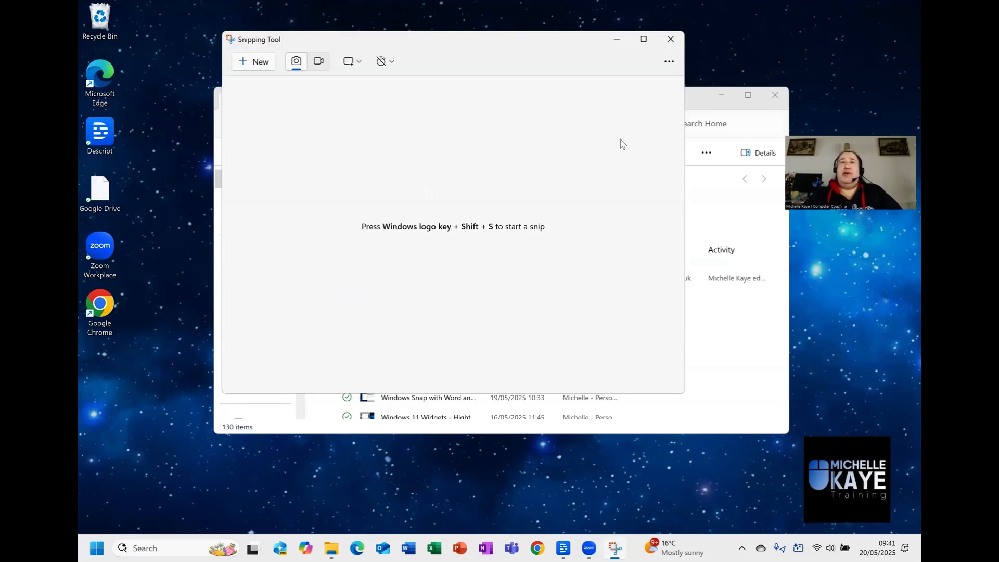